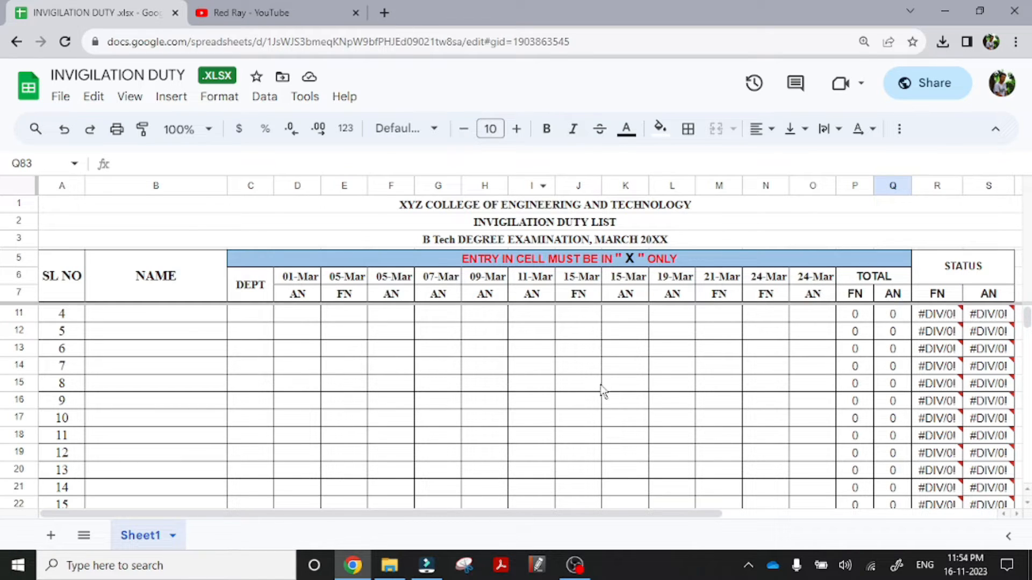
pyautogui.moveTo(69, 256)
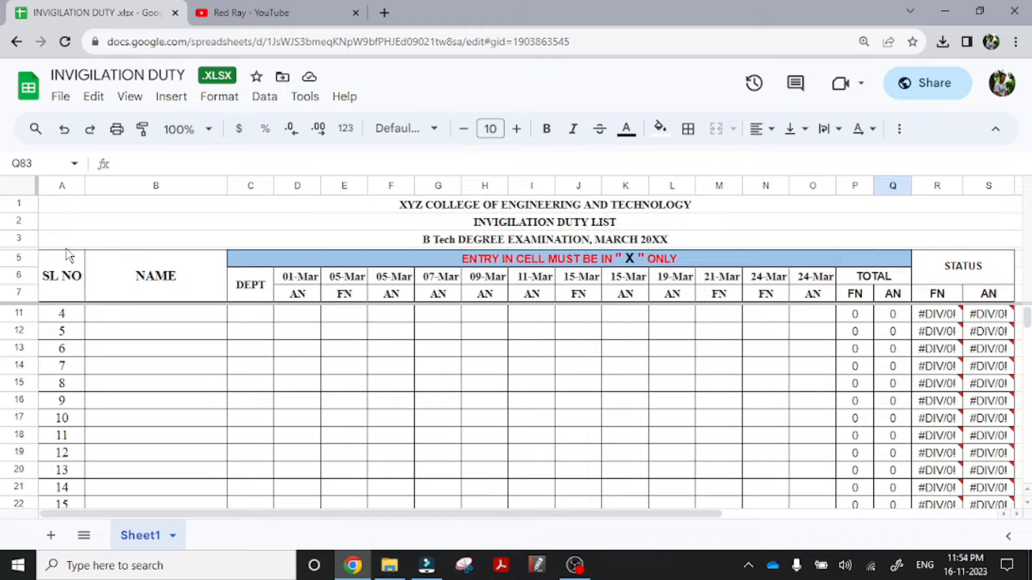
pyautogui.moveTo(177, 291)
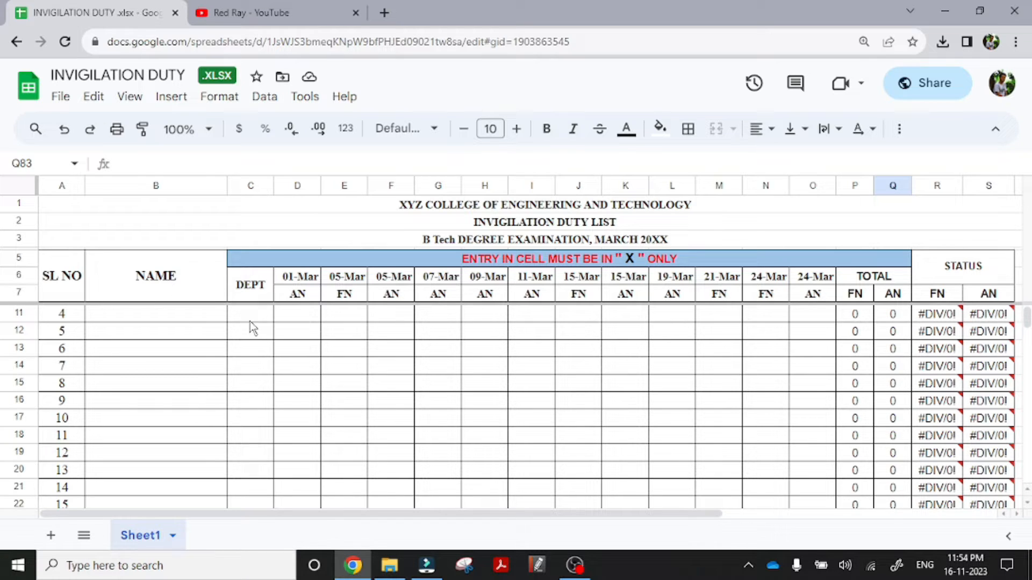
pyautogui.moveTo(264, 352)
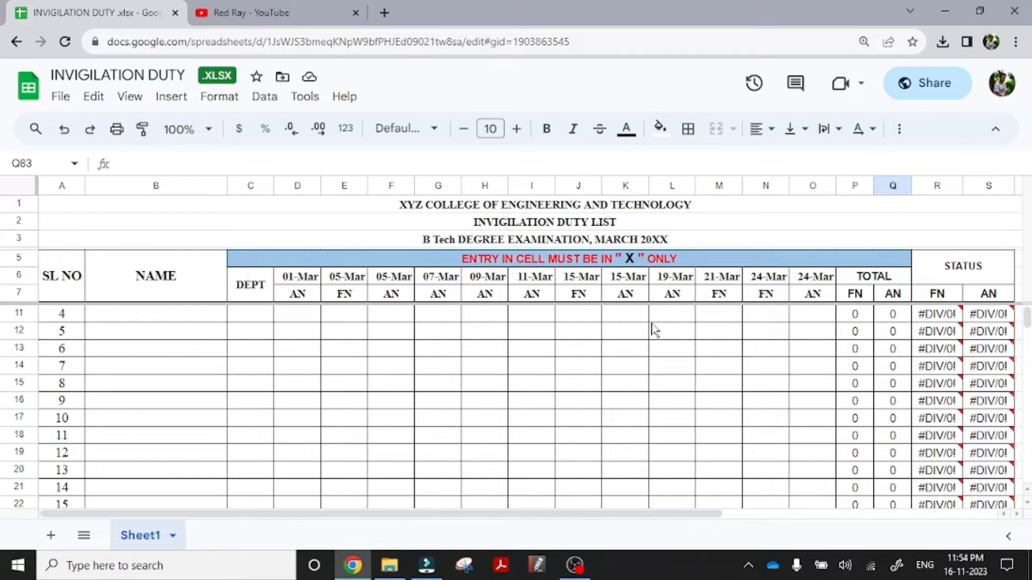
pyautogui.moveTo(719, 300)
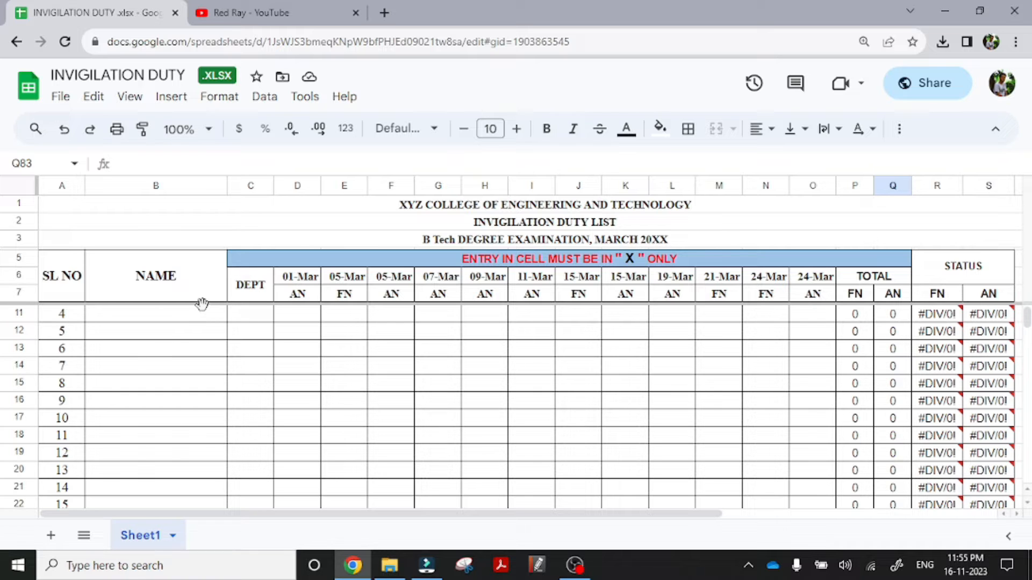
# Check the SUMIFS duty-total formulas in D84 and D85, then set K7's session to FN
pyautogui.scroll(-3)
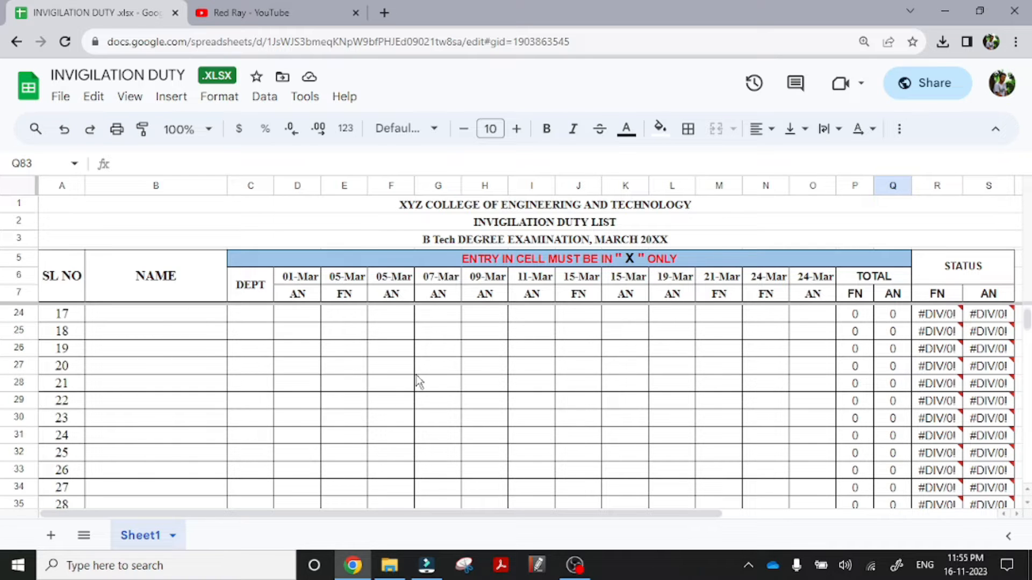
pyautogui.scroll(-3)
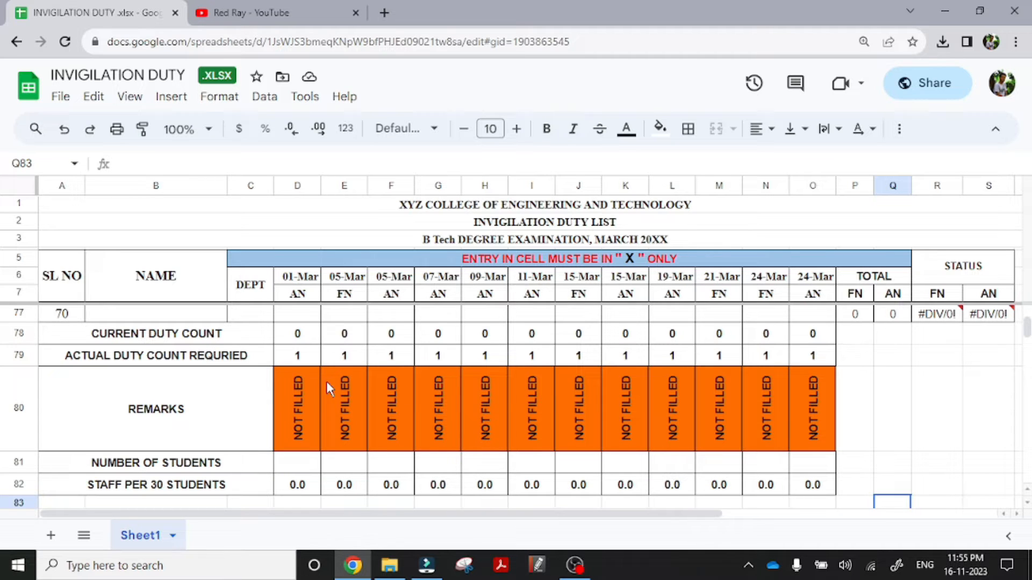
pyautogui.moveTo(343, 457)
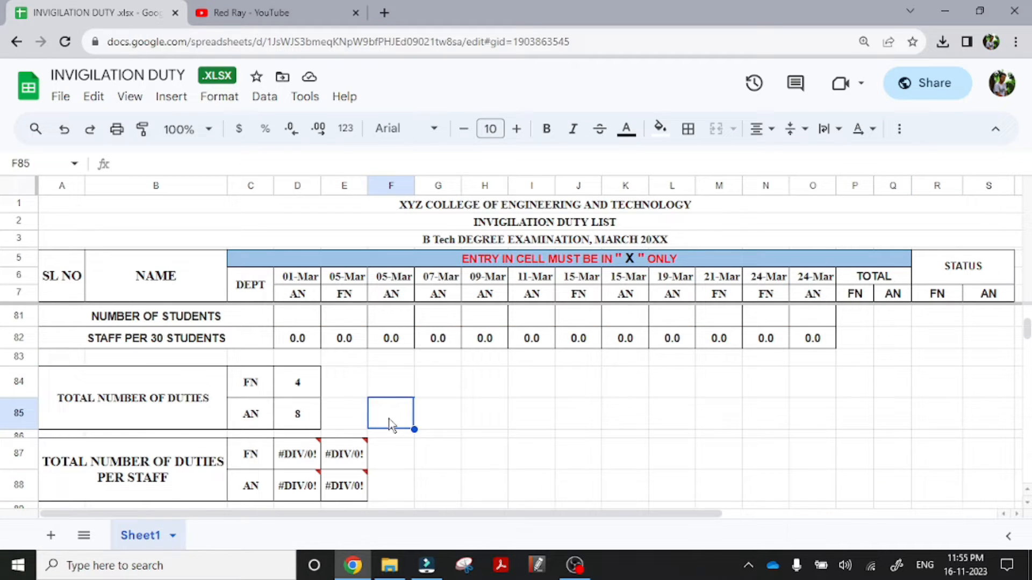
pyautogui.click(296, 381)
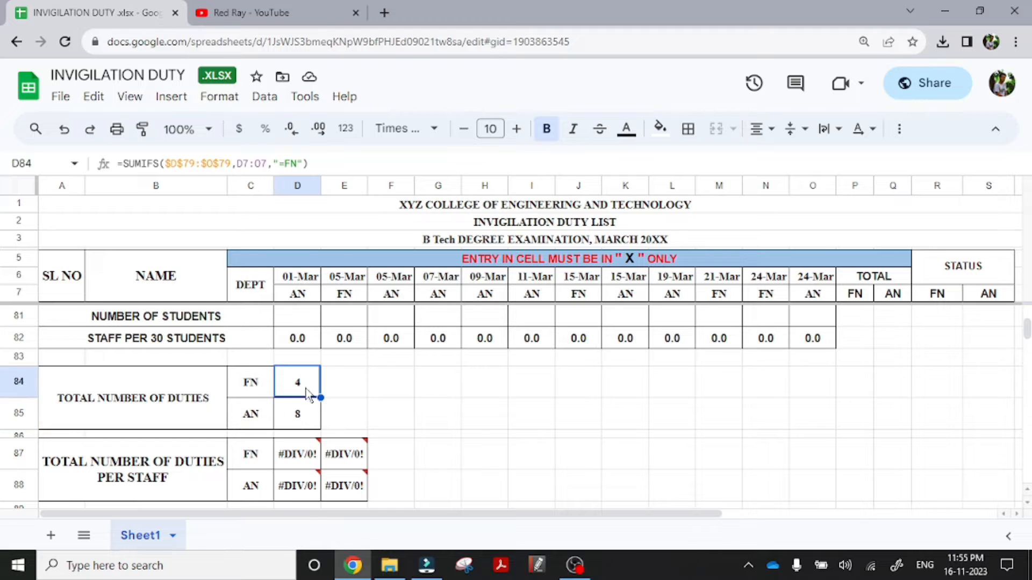
pyautogui.click(297, 413)
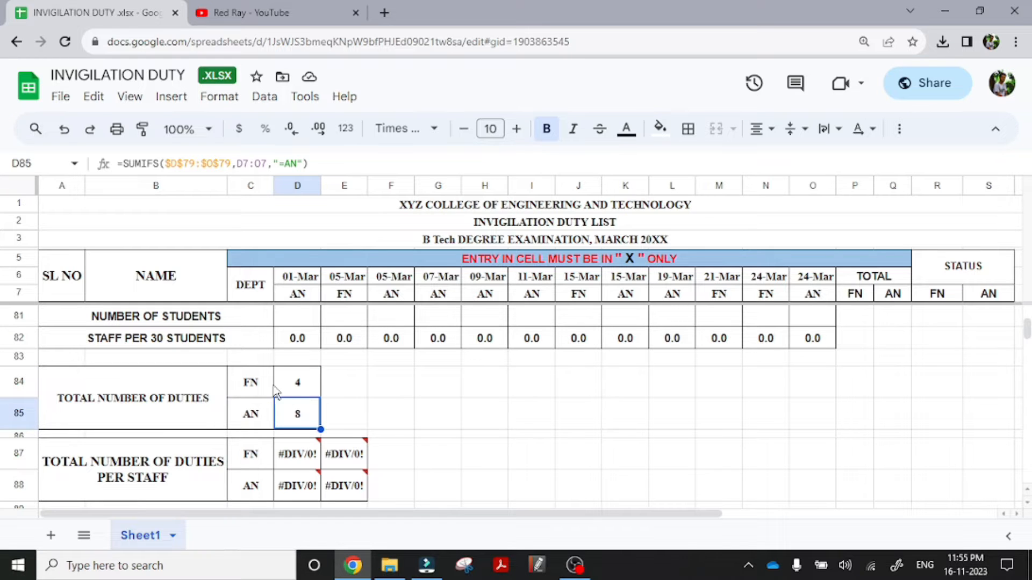
pyautogui.click(250, 413)
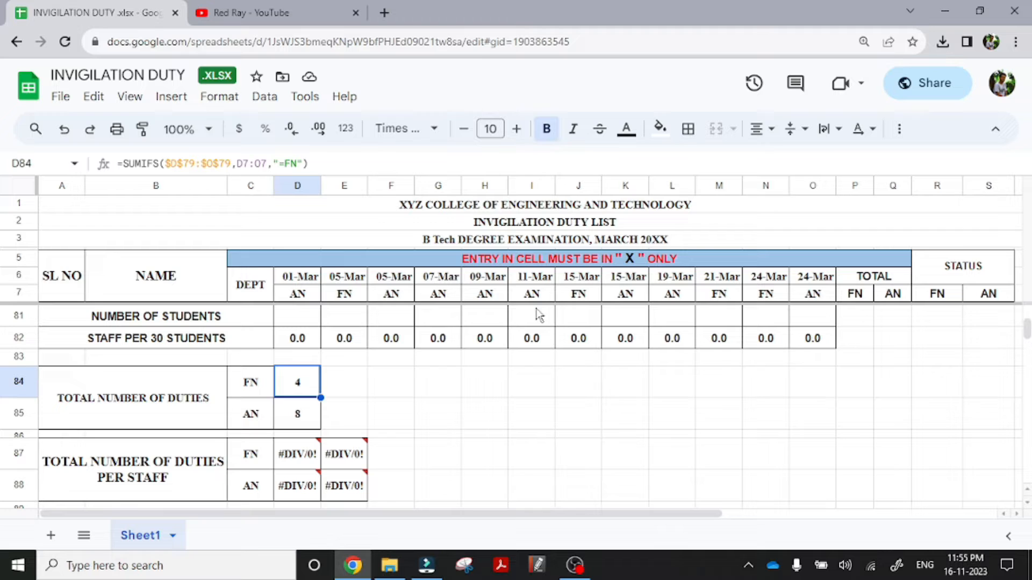
pyautogui.click(624, 293)
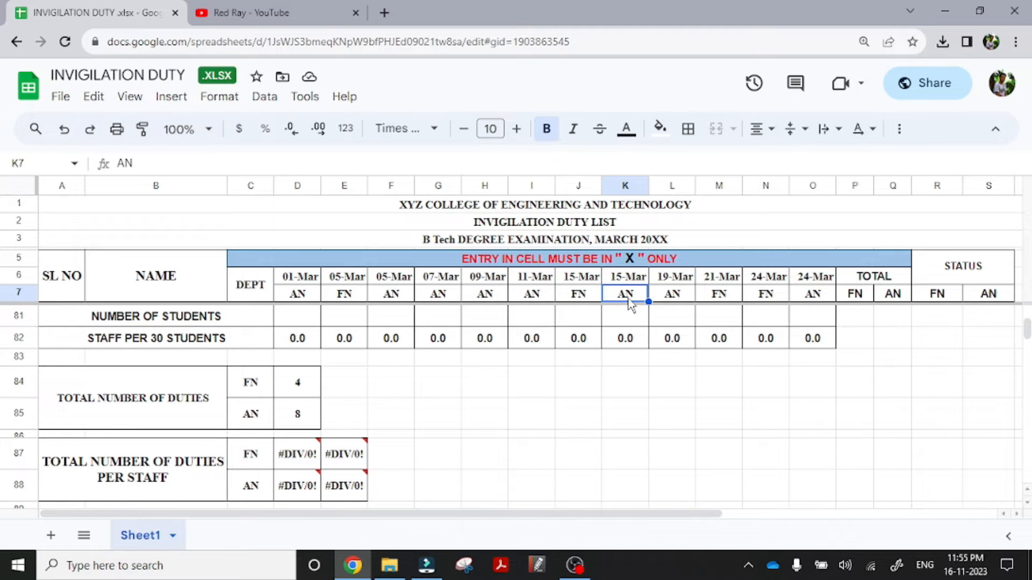
pyautogui.write('FN')
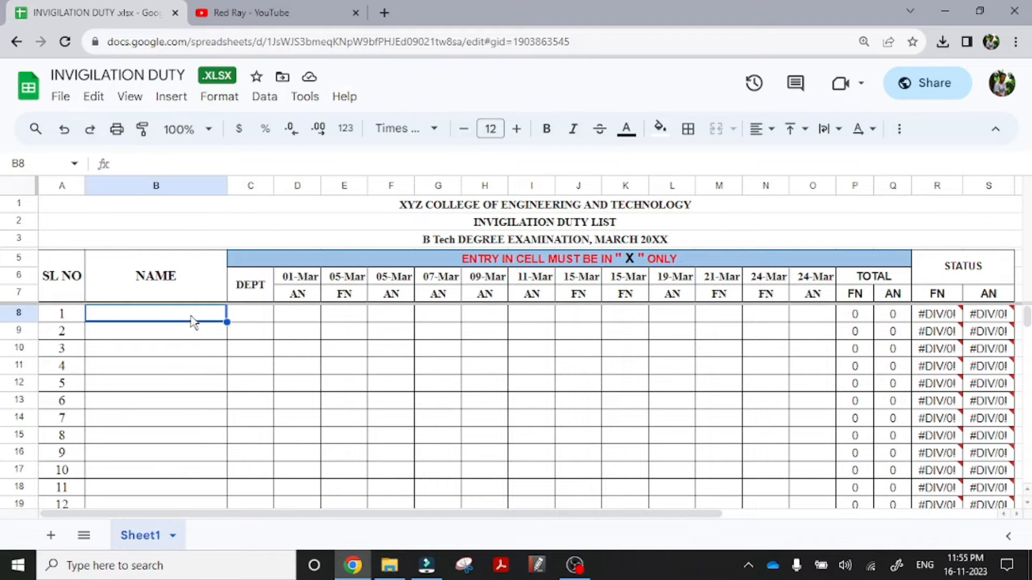
pyautogui.moveTo(762, 365)
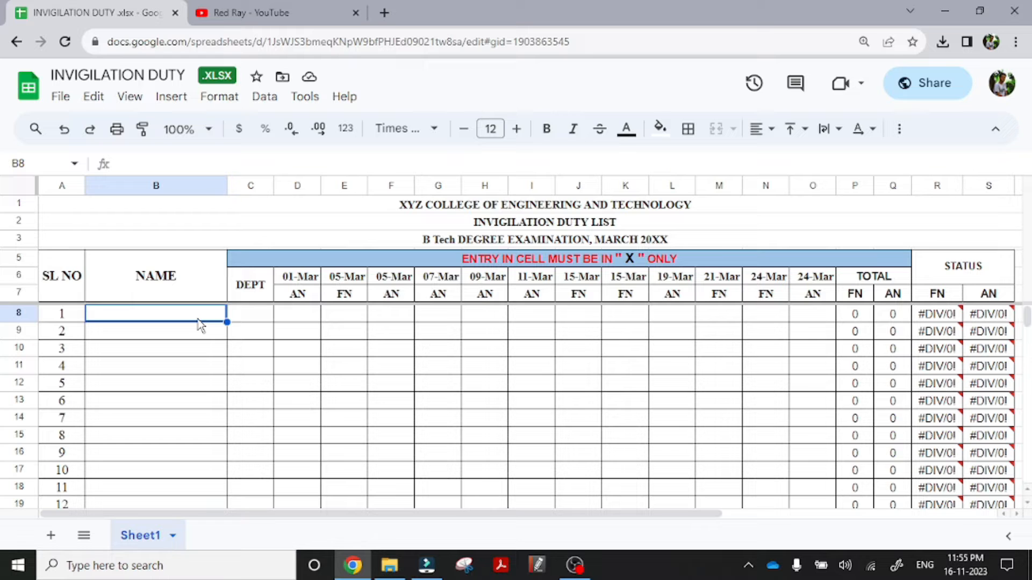
# Enter 'Staff 1' in B8 and autofill the names down to Staff 28 in B35
pyautogui.write('Staff')
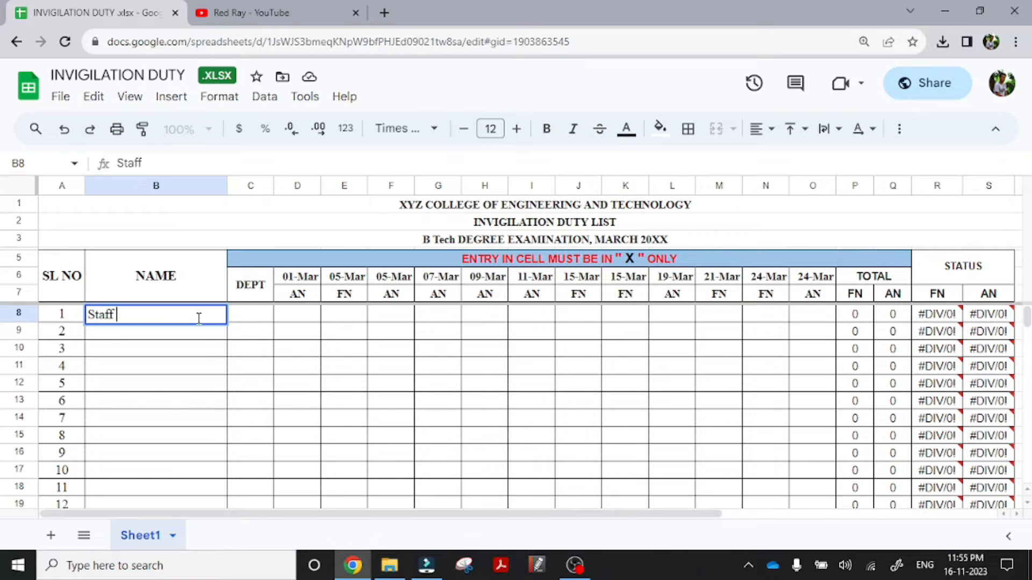
pyautogui.write('1')
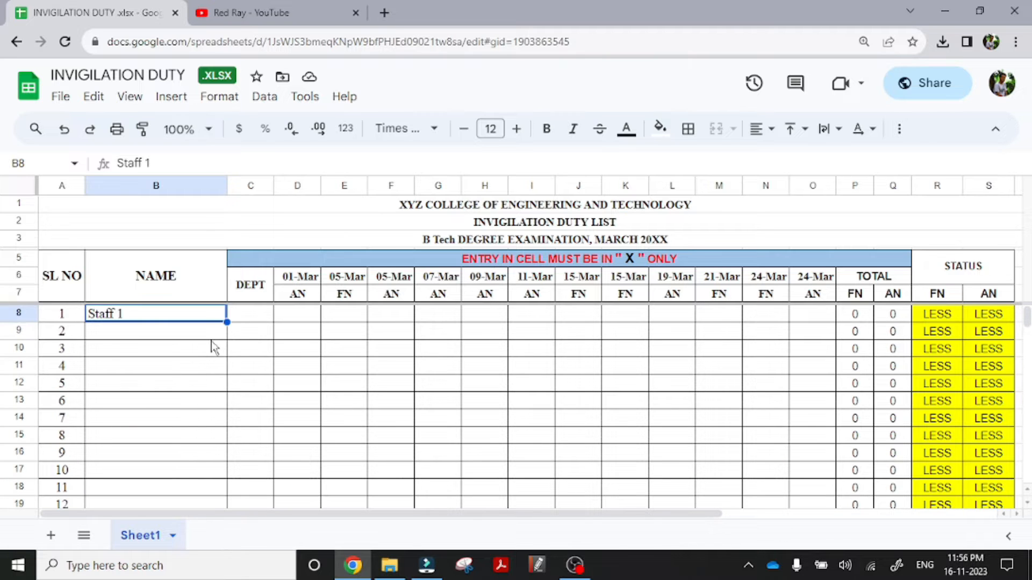
pyautogui.scroll(-3)
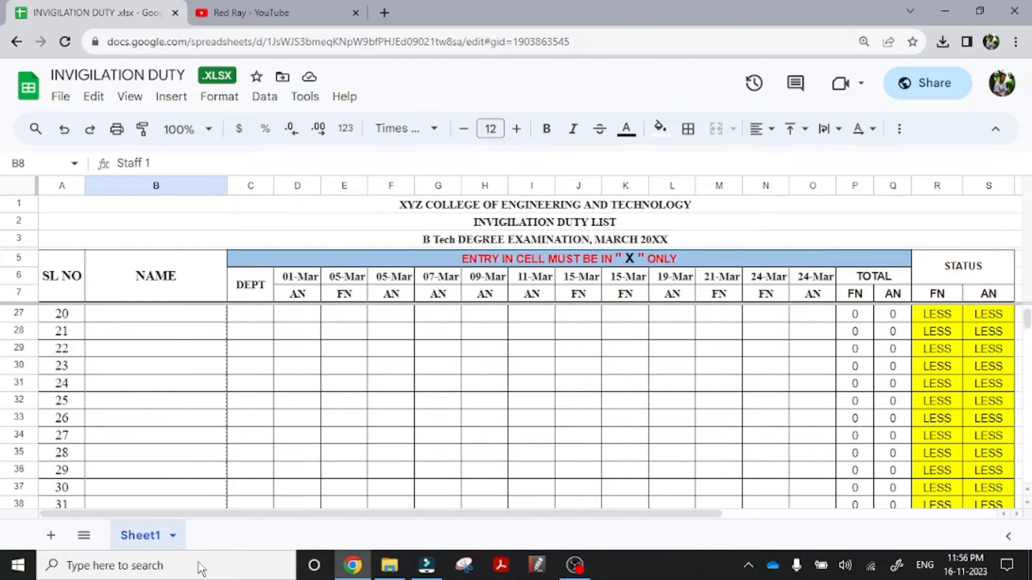
pyautogui.scroll(-3)
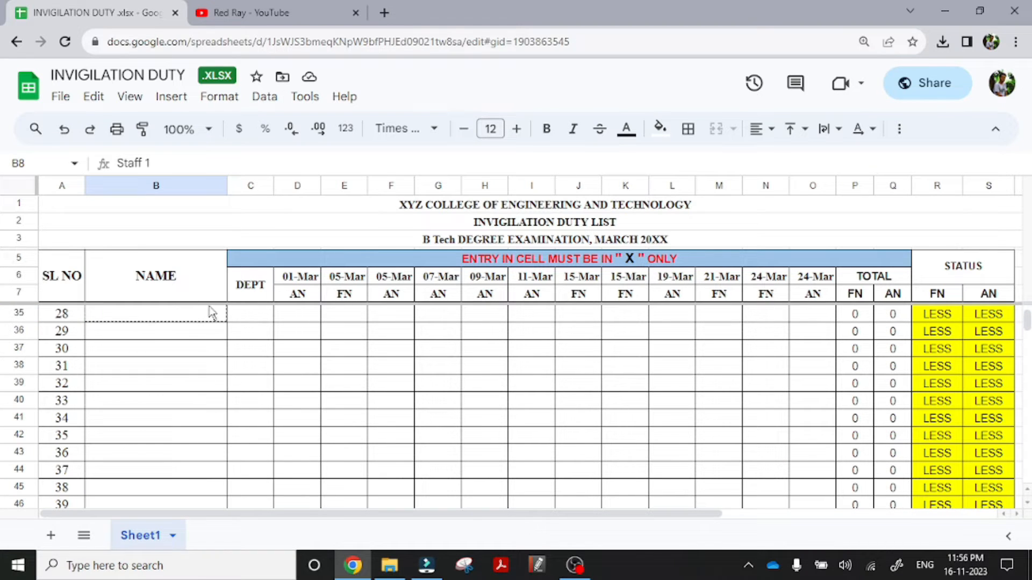
pyautogui.scroll(3)
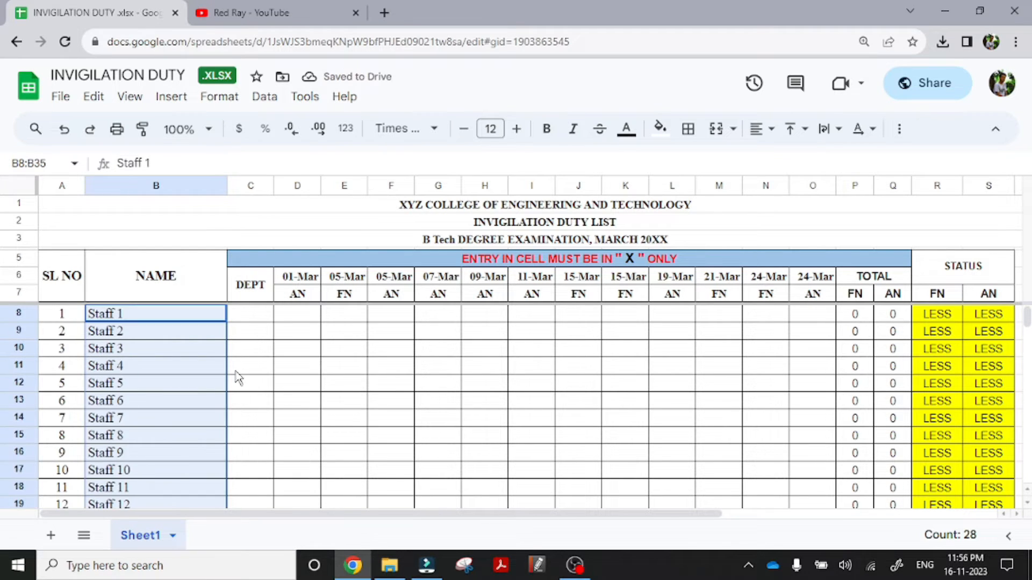
pyautogui.click(250, 330)
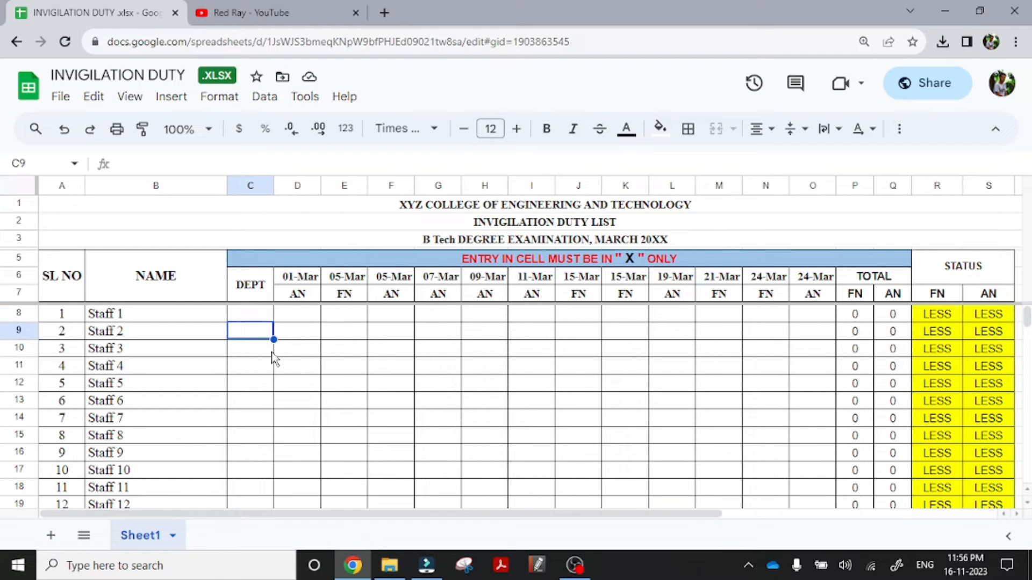
# Scroll through the unused staff rows 36 to 77 above CURRENT DUTY COUNT
pyautogui.scroll(-3)
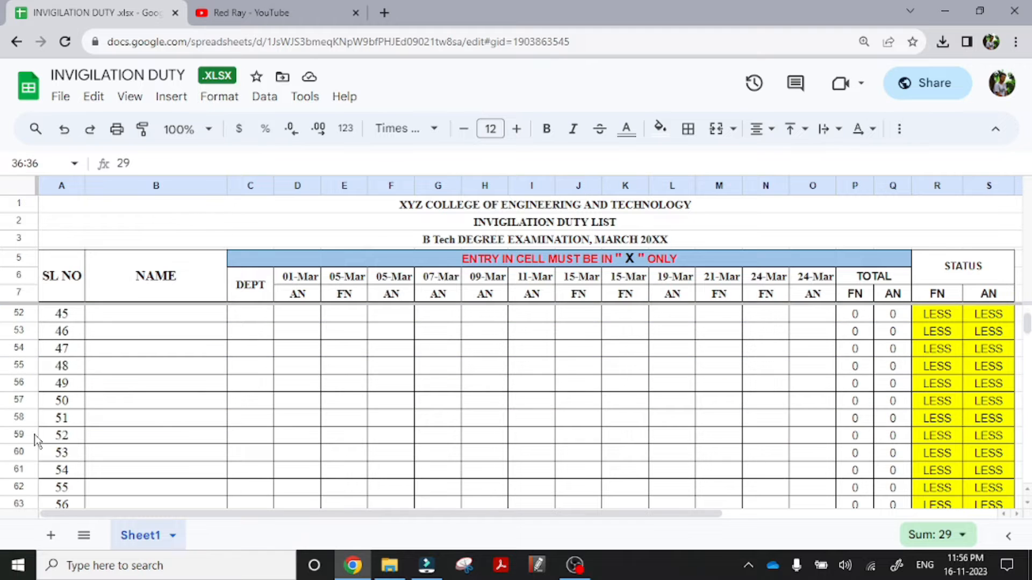
pyautogui.scroll(-3)
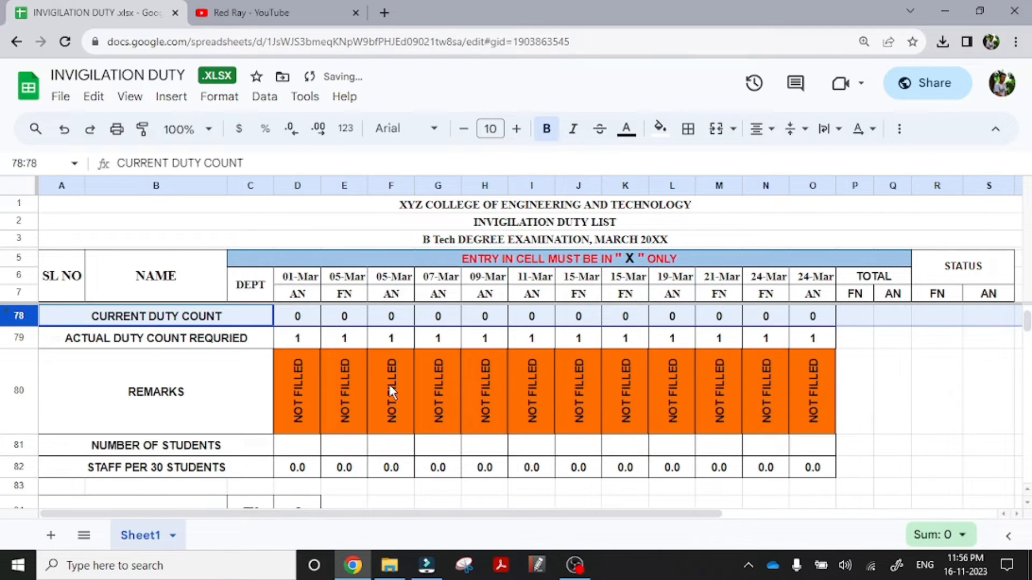
pyautogui.scroll(3)
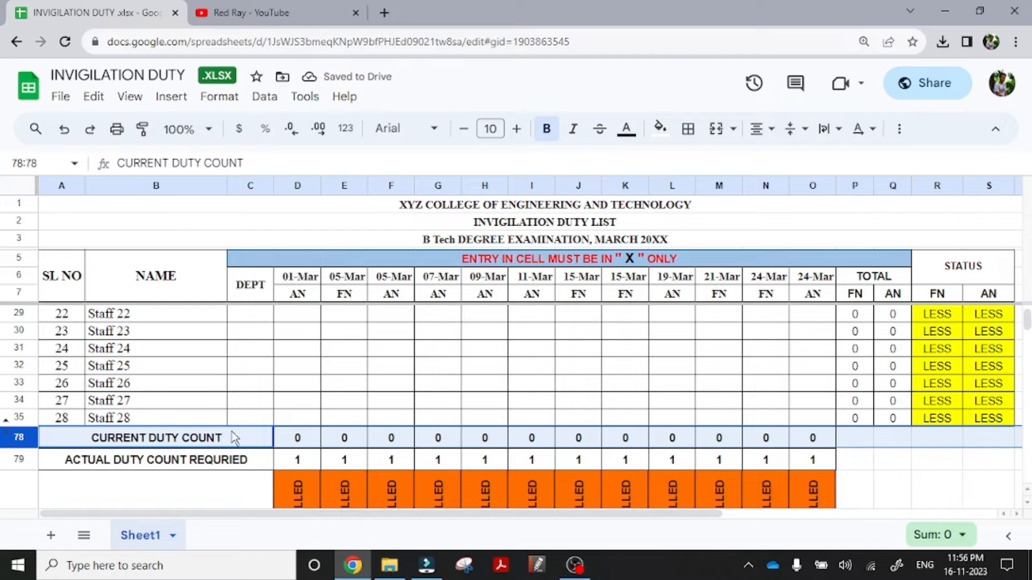
pyautogui.moveTo(428, 428)
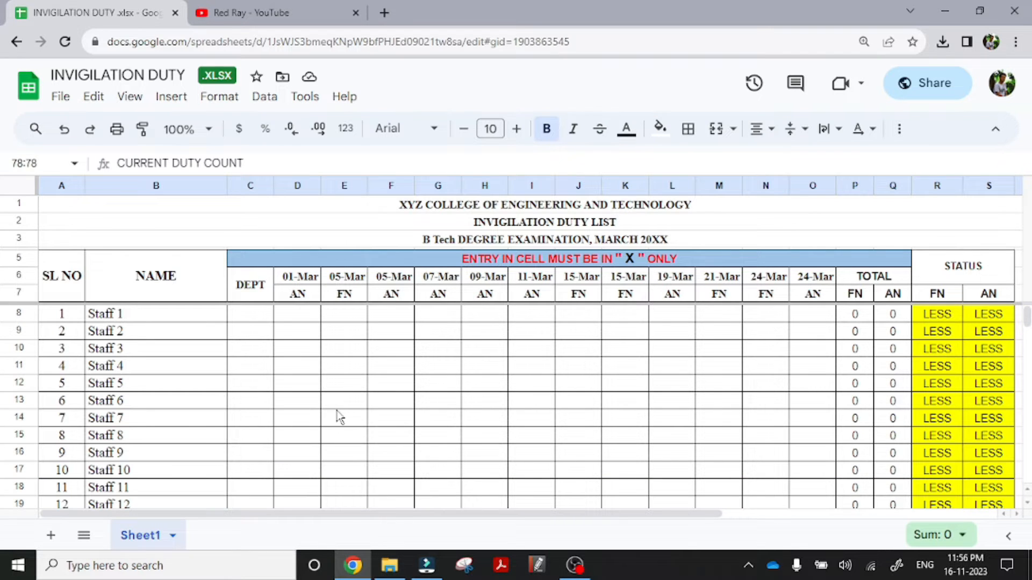
pyautogui.scroll(-3)
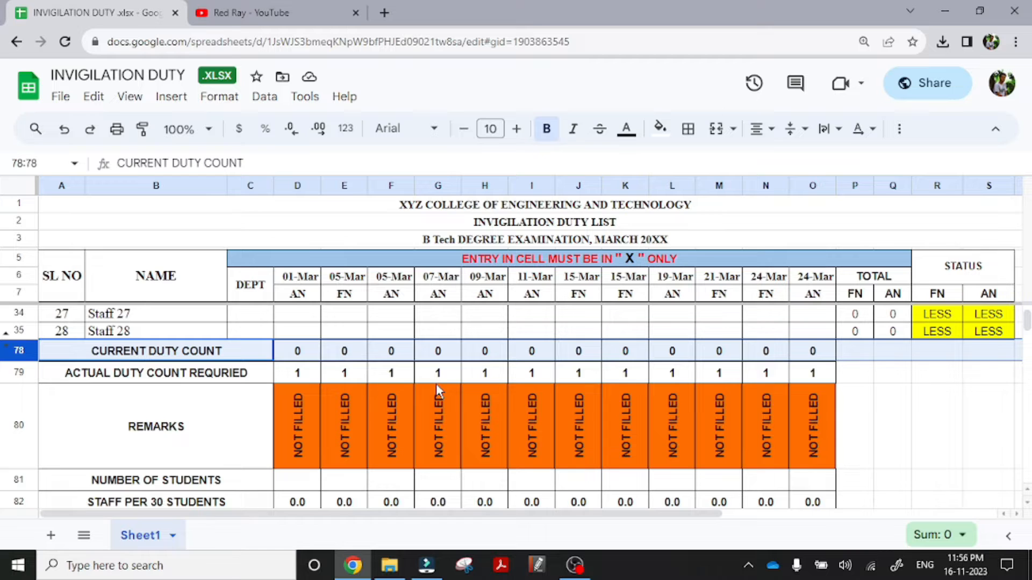
pyautogui.scroll(-3)
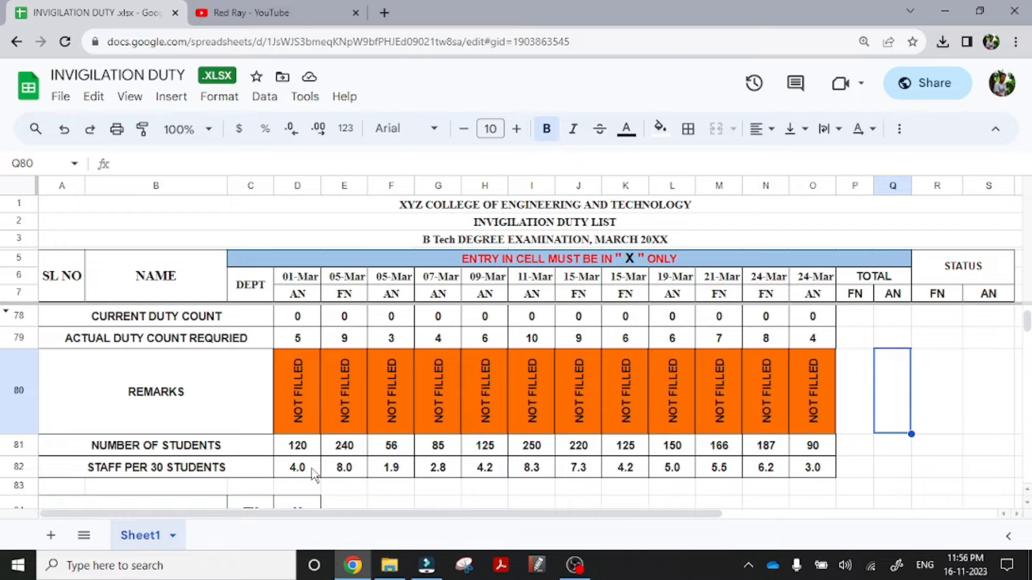
pyautogui.click(296, 467)
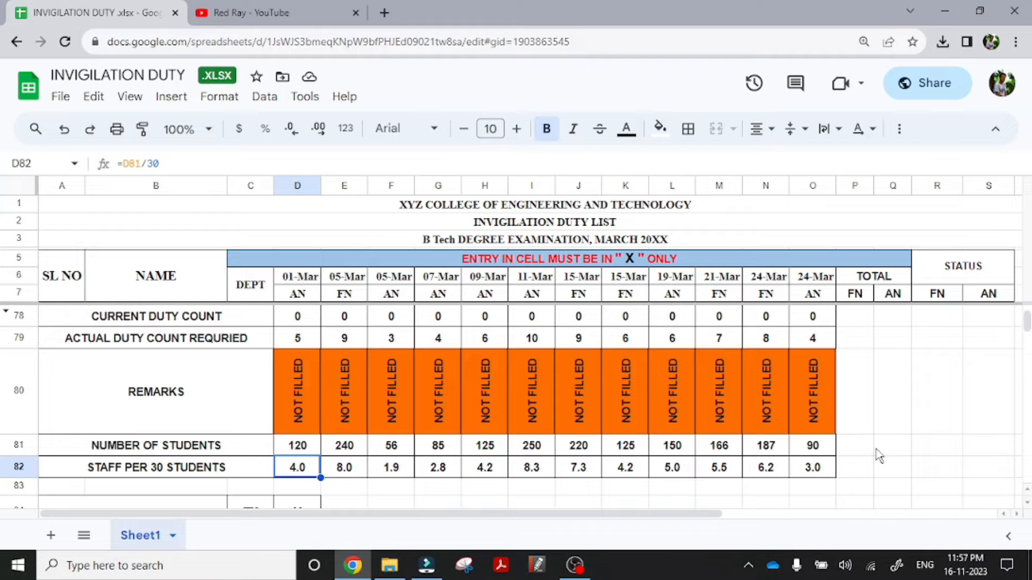
pyautogui.click(893, 446)
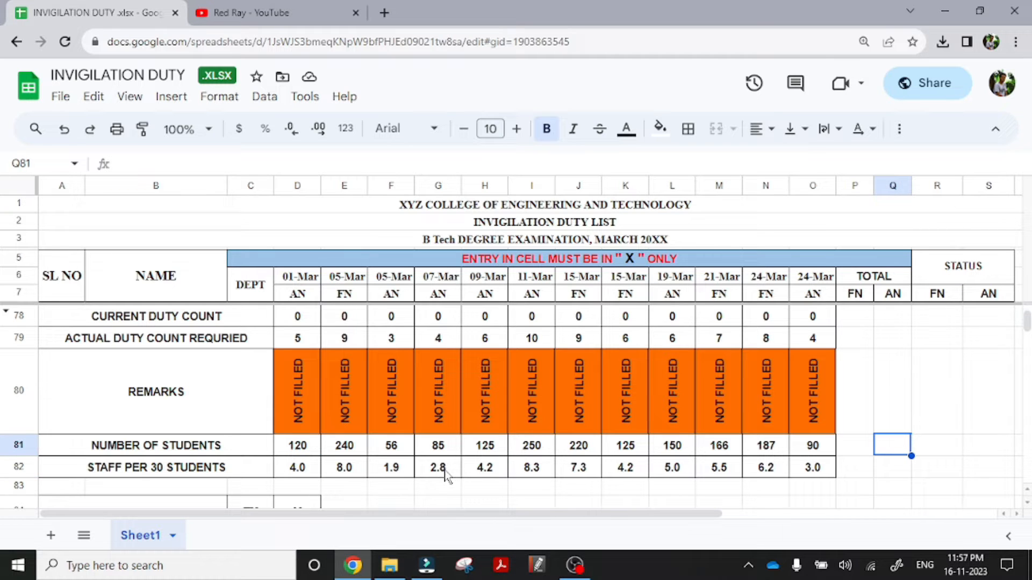
pyautogui.moveTo(193, 354)
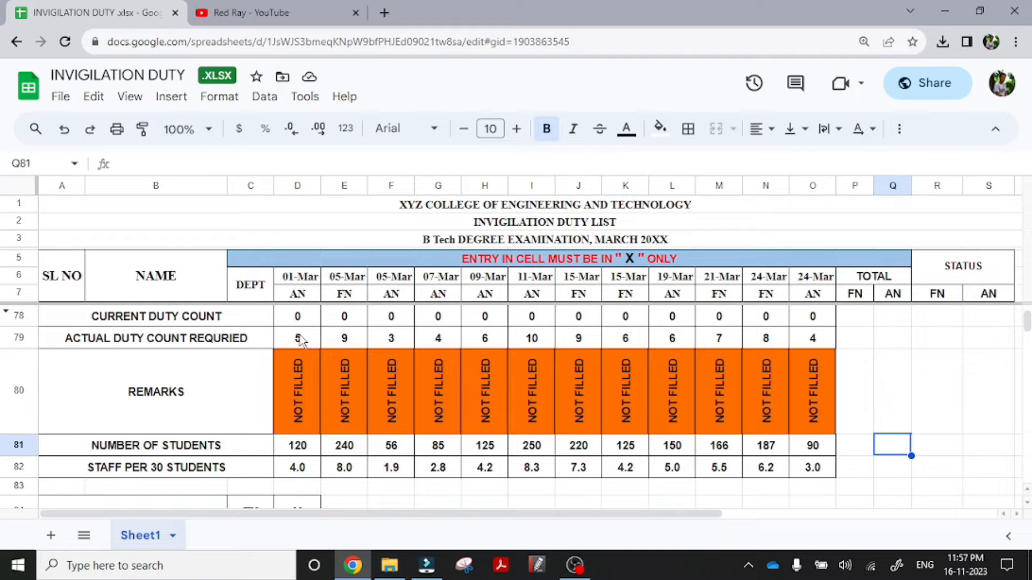
pyautogui.moveTo(349, 339)
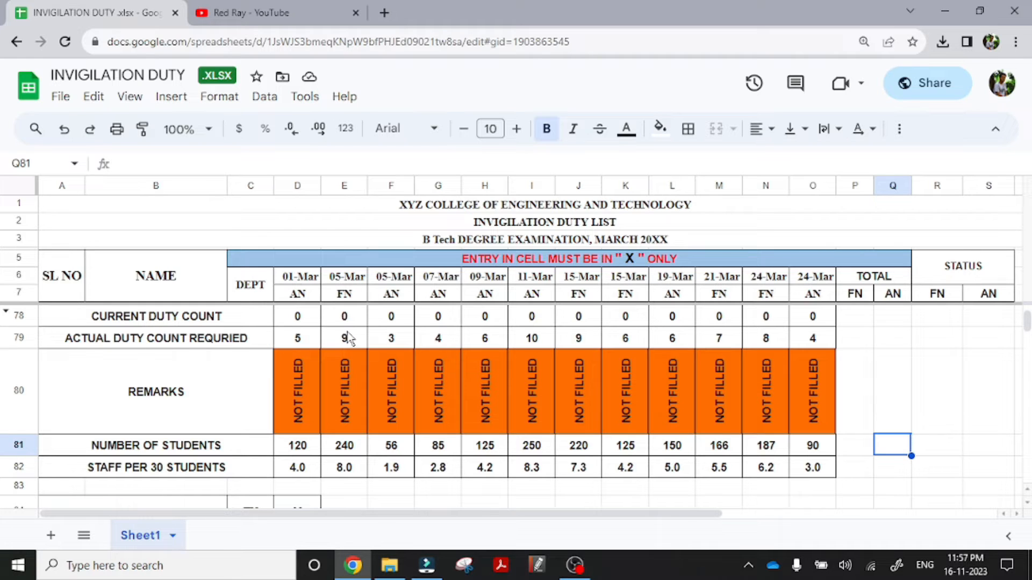
pyautogui.moveTo(408, 479)
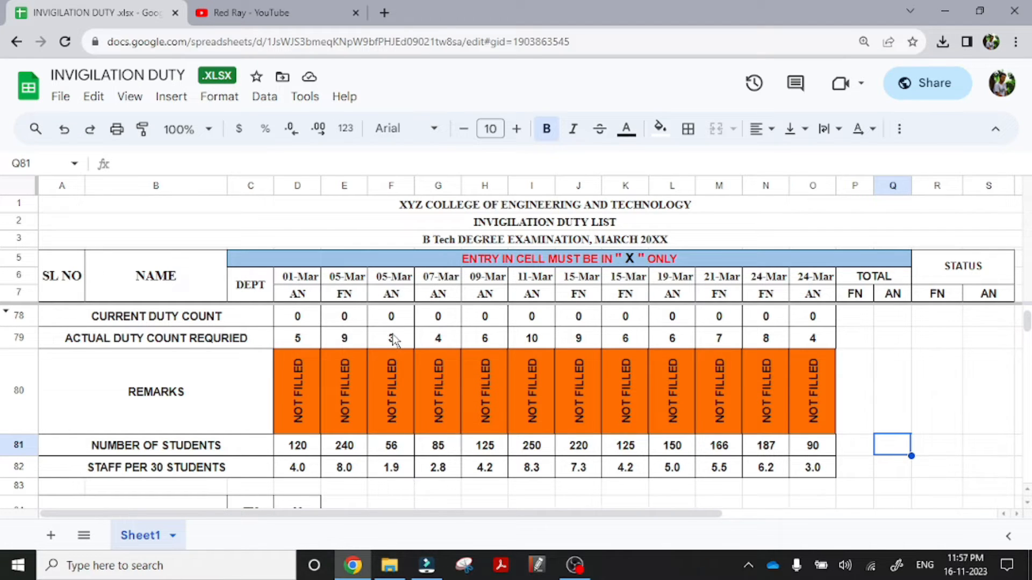
pyautogui.moveTo(378, 344)
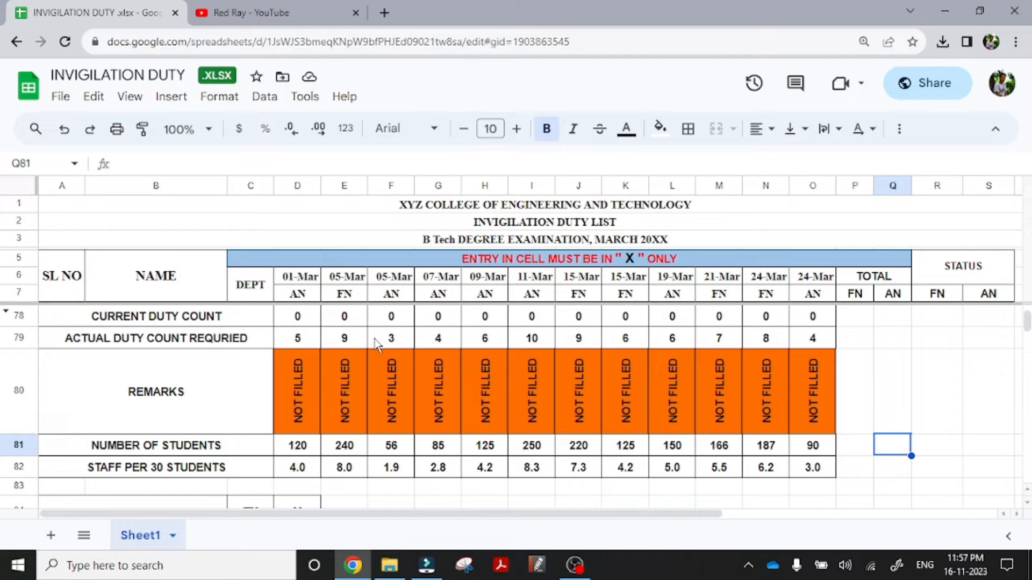
pyautogui.moveTo(349, 345)
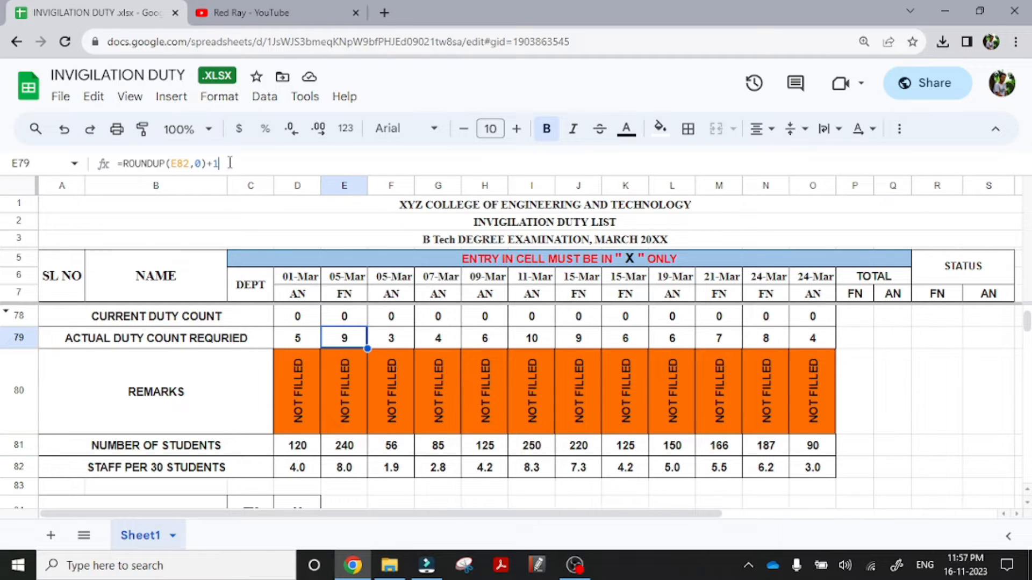
pyautogui.click(892, 445)
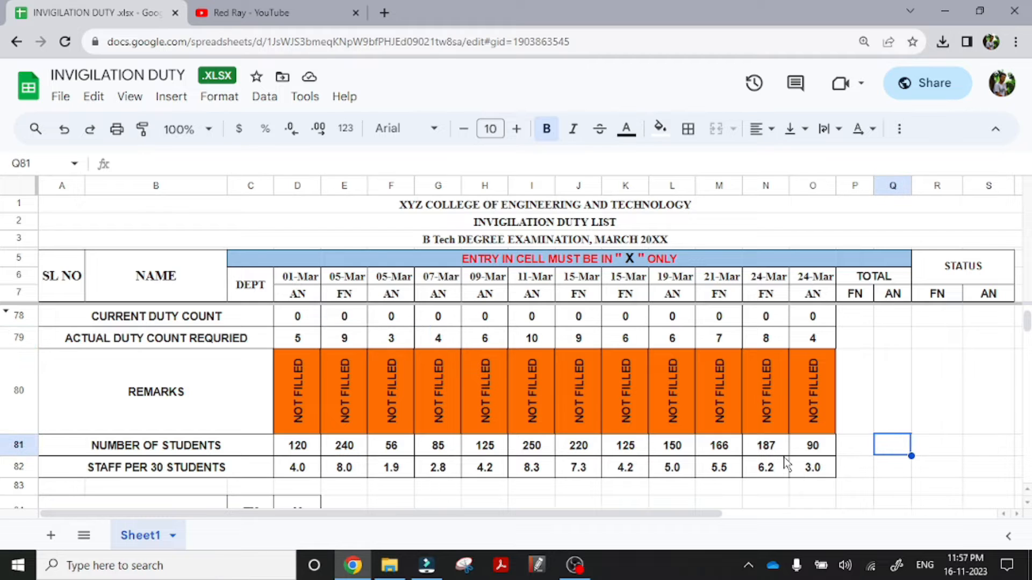
pyautogui.moveTo(441, 357)
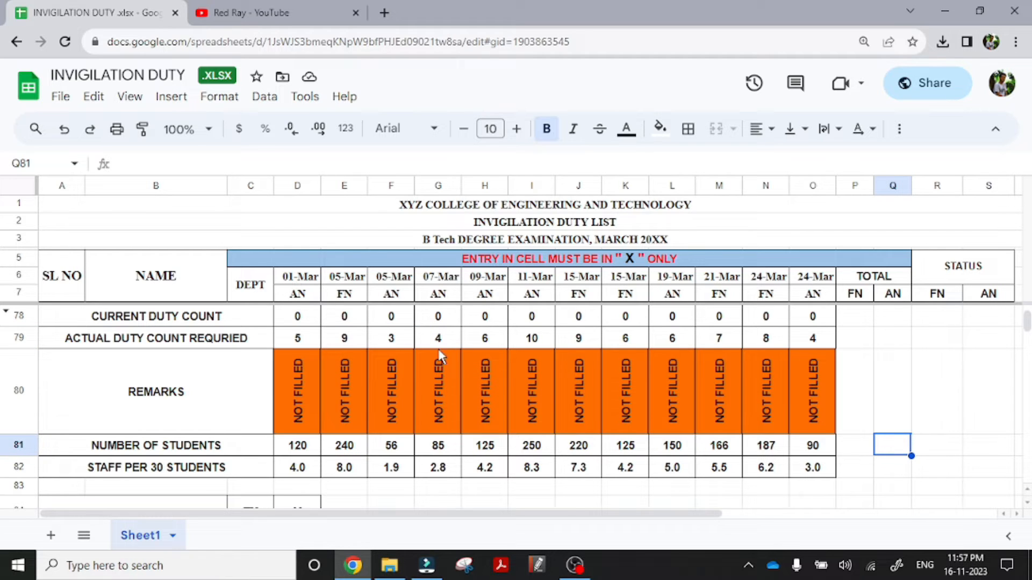
pyautogui.click(531, 467)
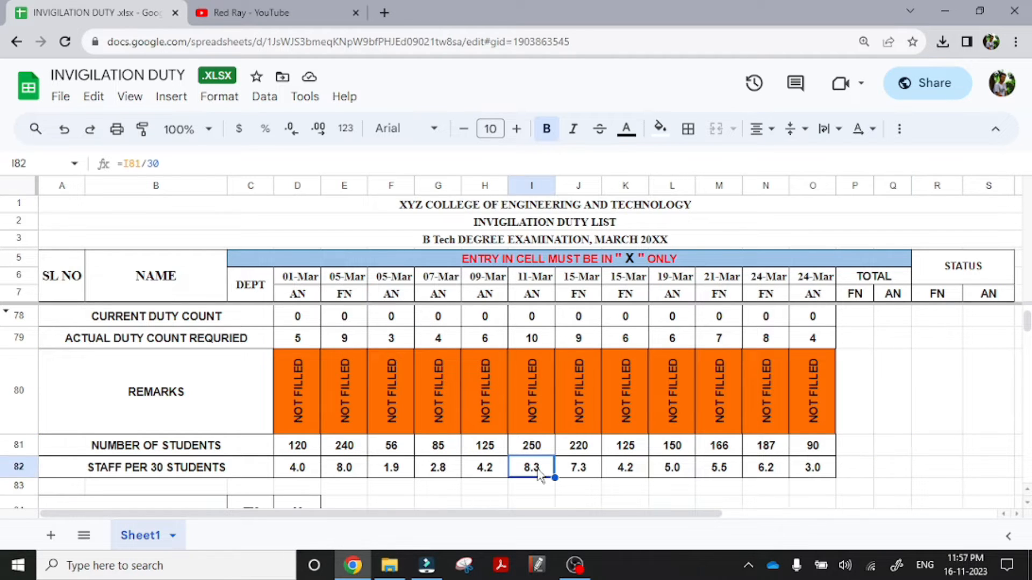
pyautogui.click(531, 337)
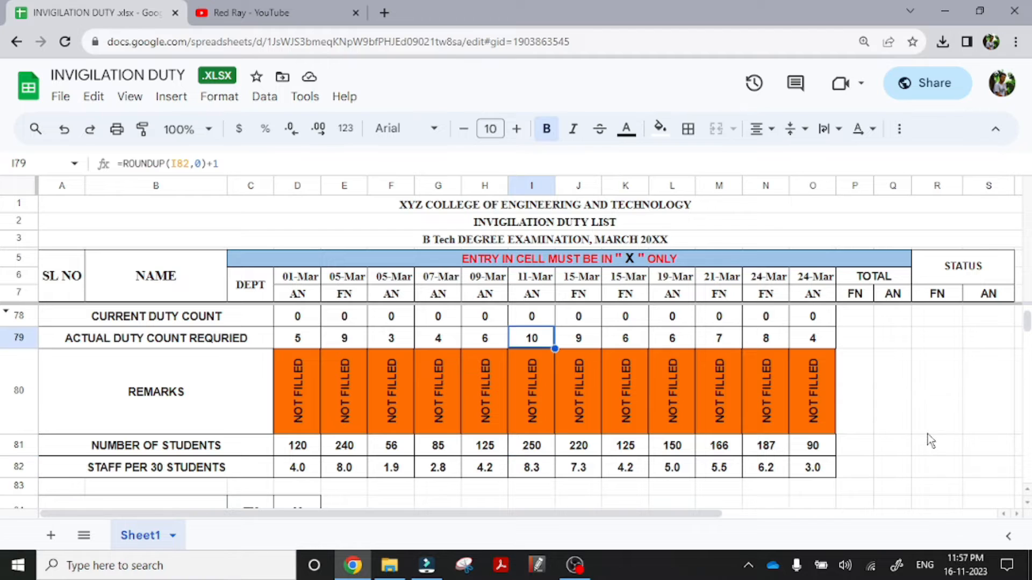
pyautogui.click(936, 390)
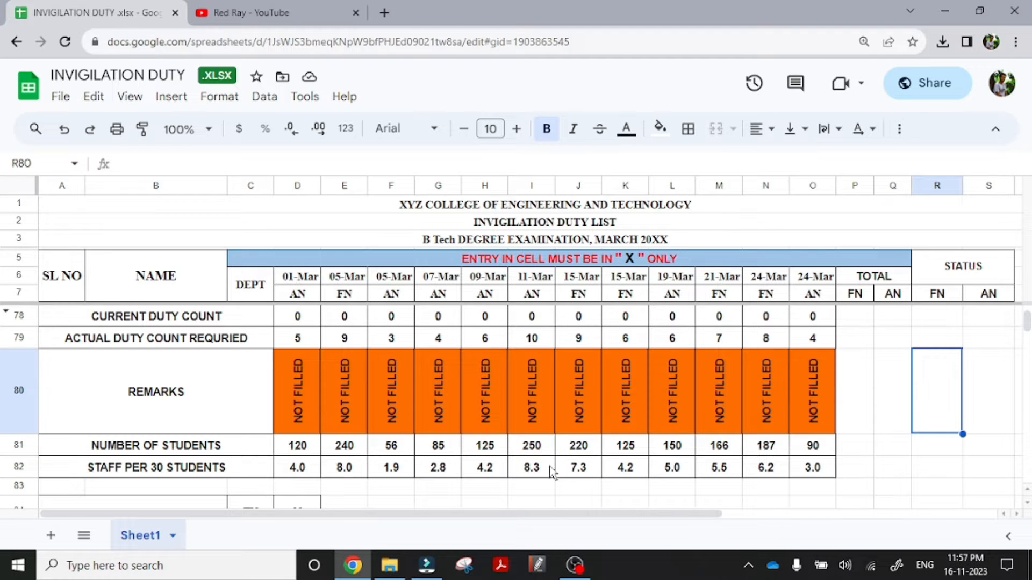
pyautogui.click(155, 467)
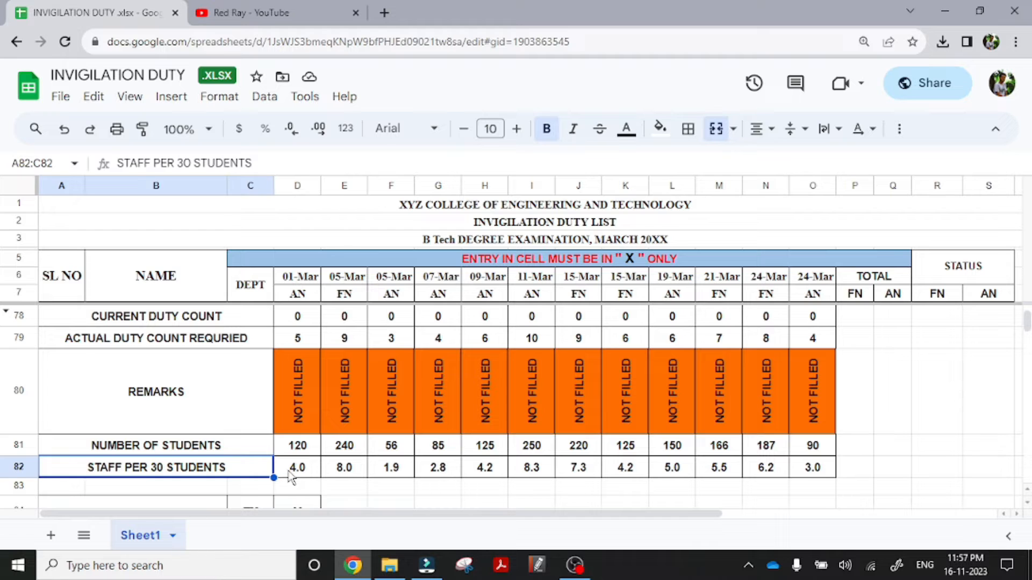
pyautogui.click(297, 467)
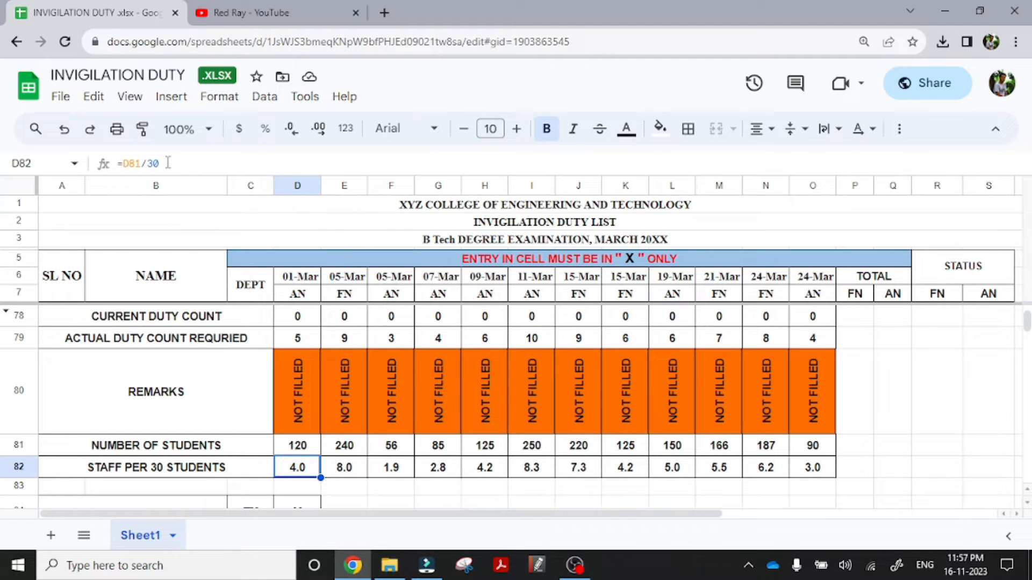
pyautogui.moveTo(869, 428)
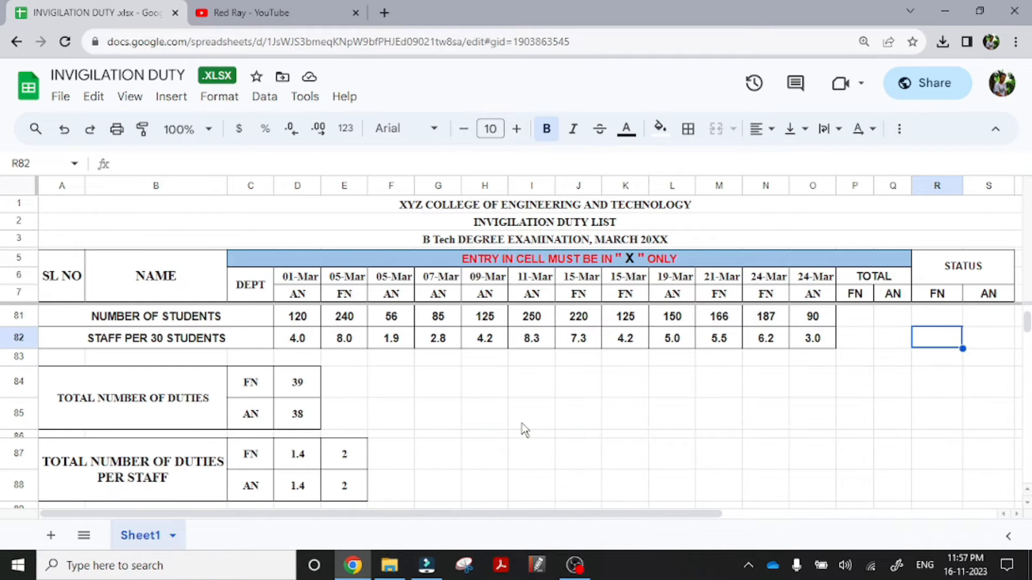
pyautogui.moveTo(191, 407)
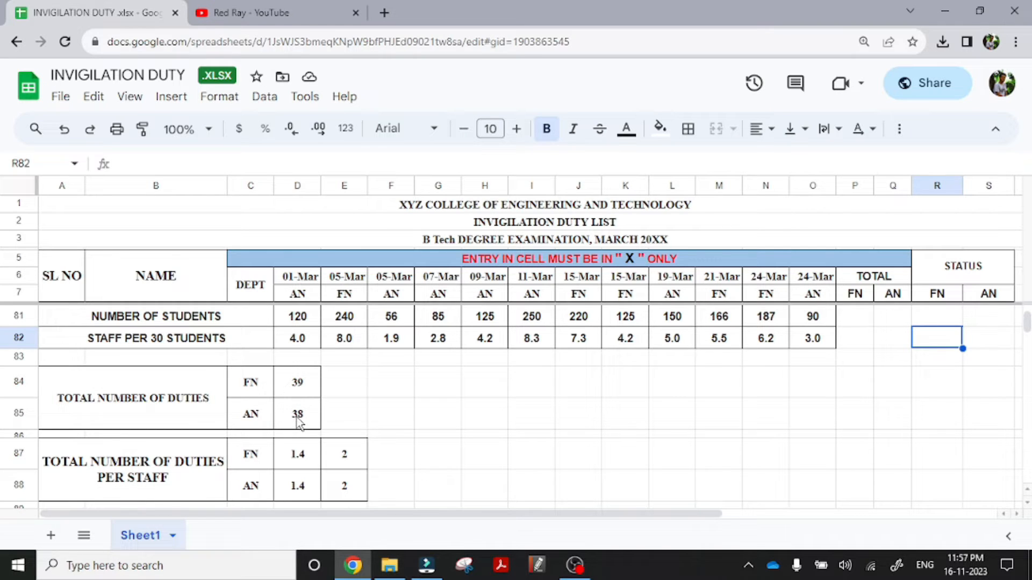
pyautogui.click(132, 469)
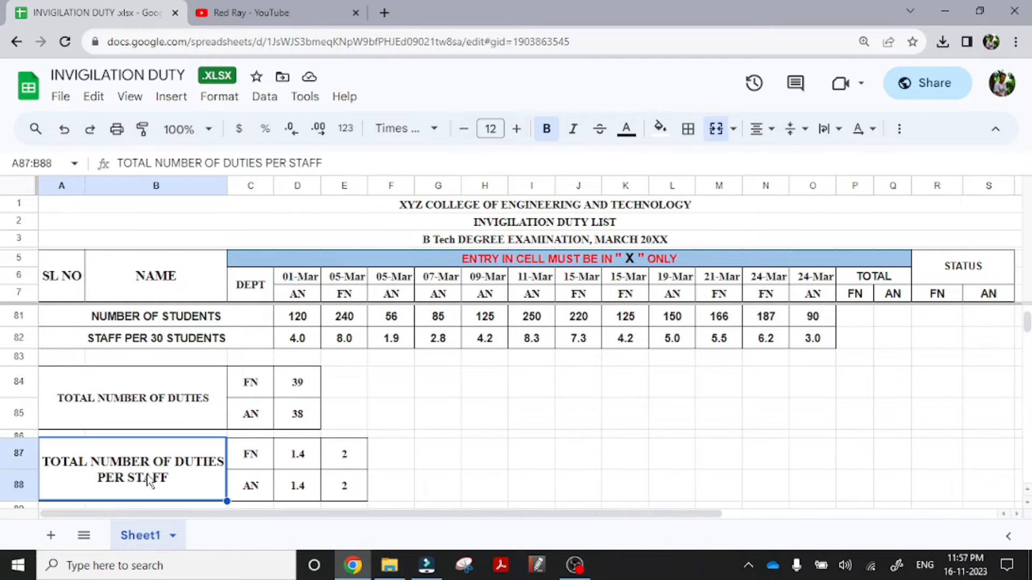
pyautogui.moveTo(264, 481)
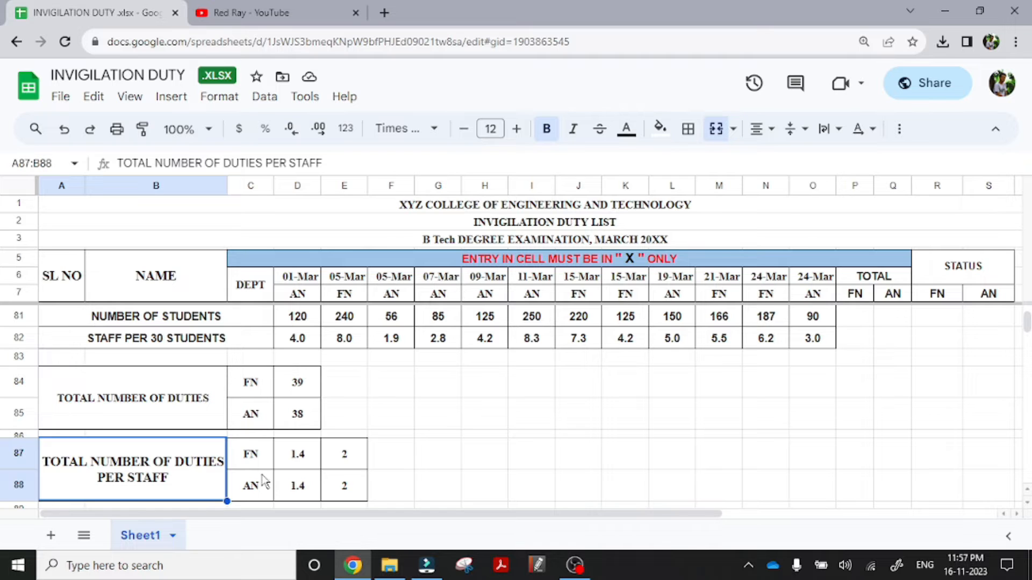
pyautogui.moveTo(297, 462)
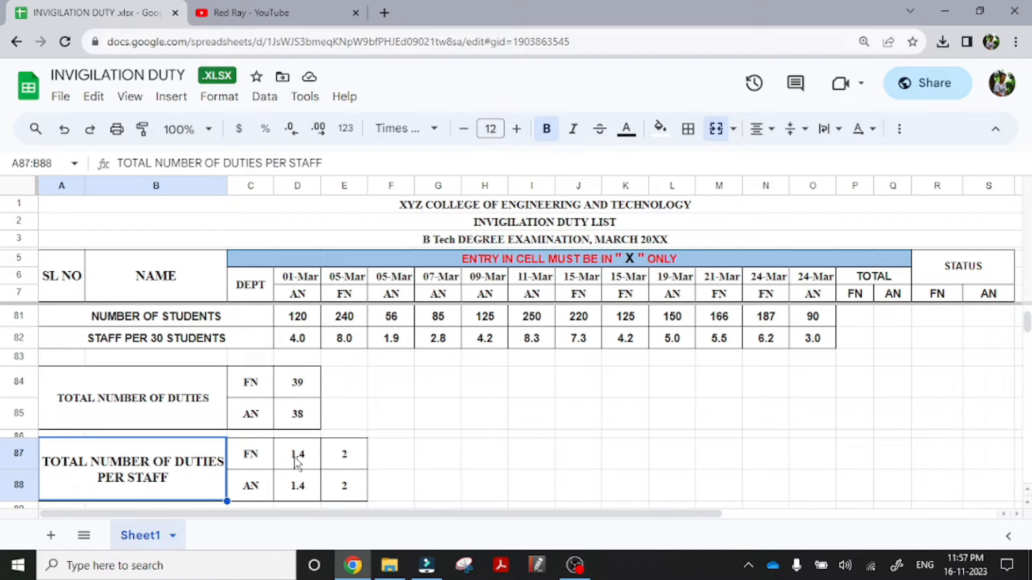
pyautogui.moveTo(343, 466)
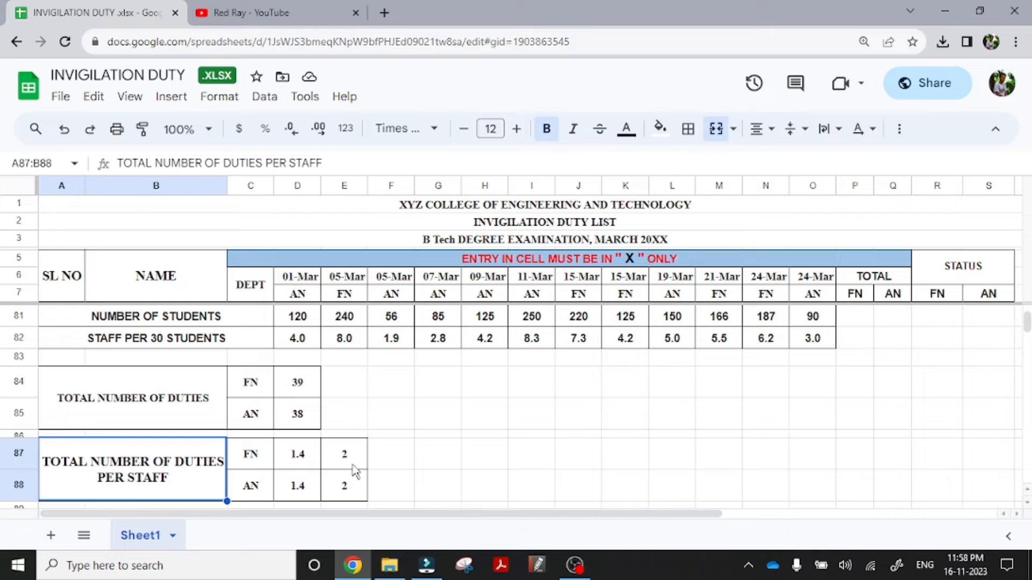
pyautogui.moveTo(352, 486)
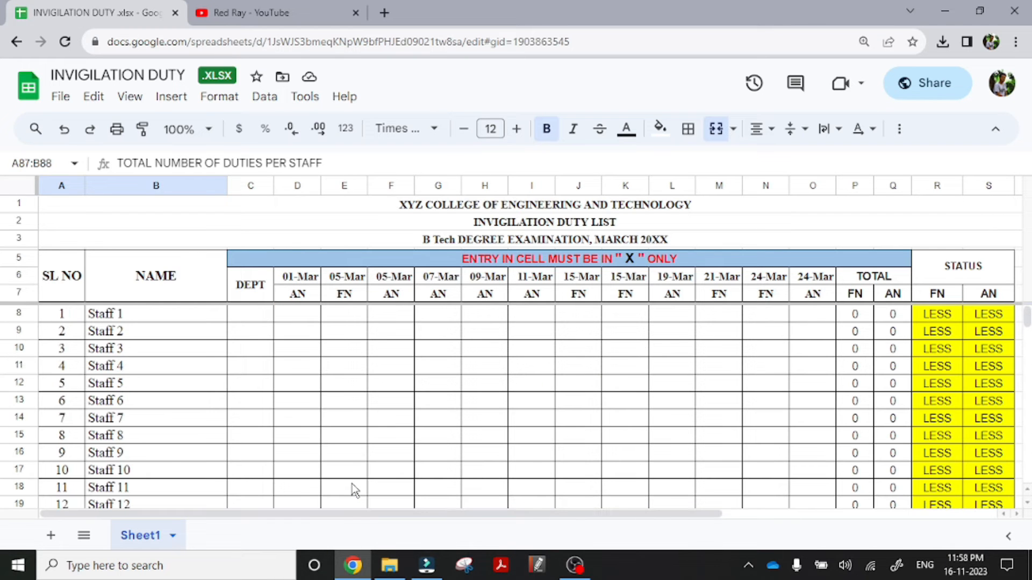
pyautogui.moveTo(657, 358)
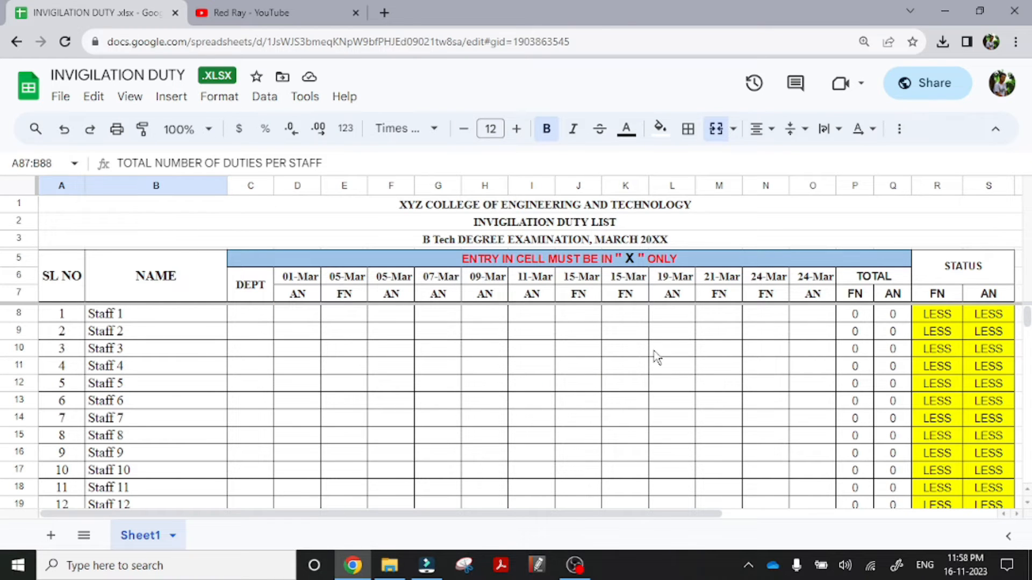
pyautogui.moveTo(657, 273)
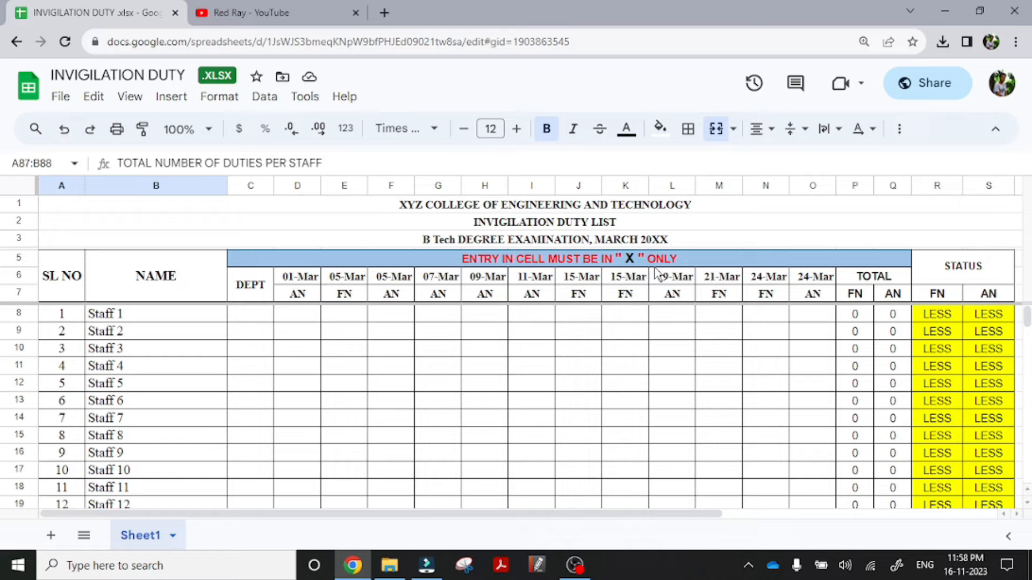
# Enter x under 01-Mar AN for Staff 1, 3, 5, 8 and 10
pyautogui.click(578, 400)
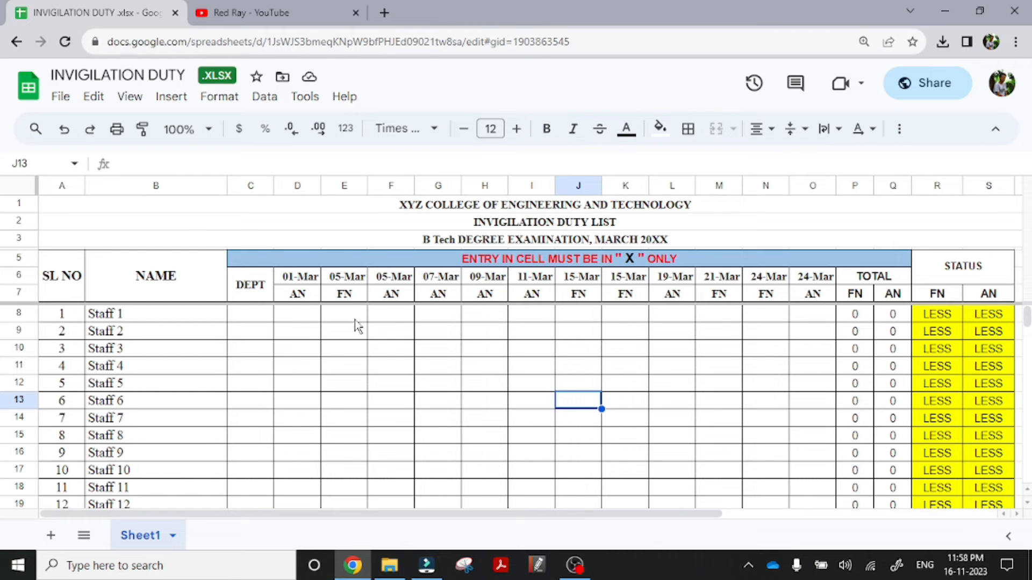
pyautogui.scroll(-3)
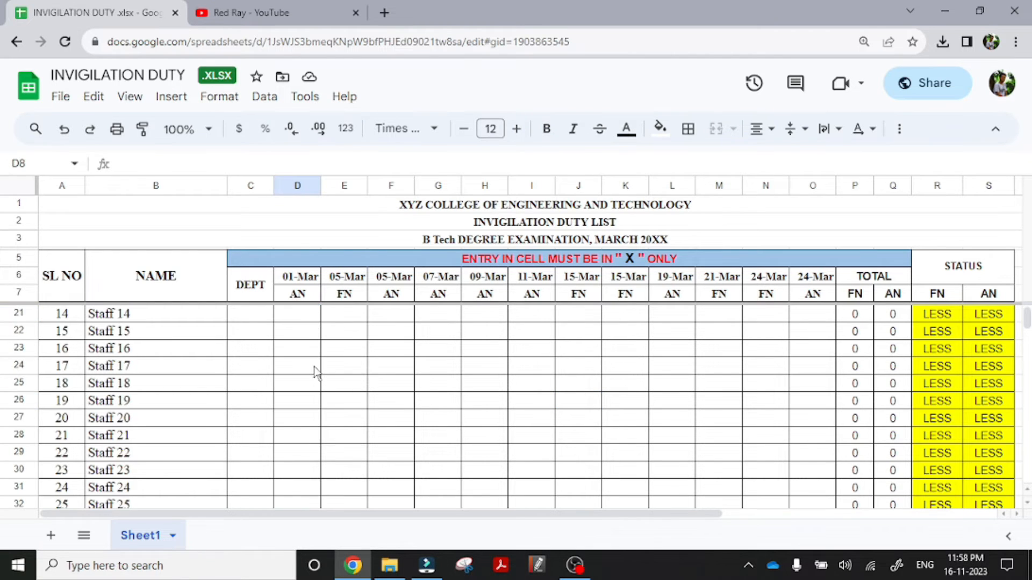
pyautogui.scroll(-3)
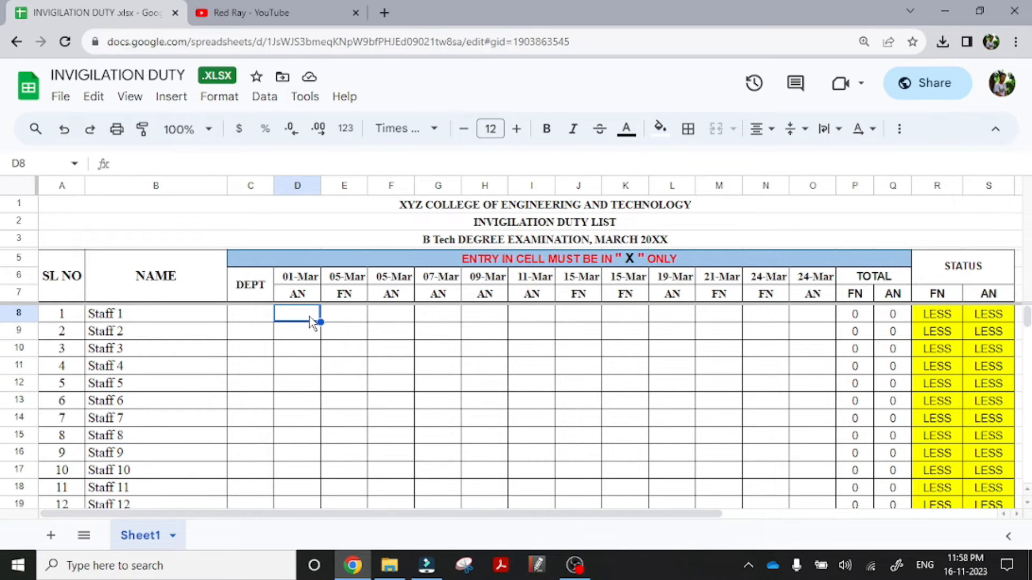
pyautogui.write('x')
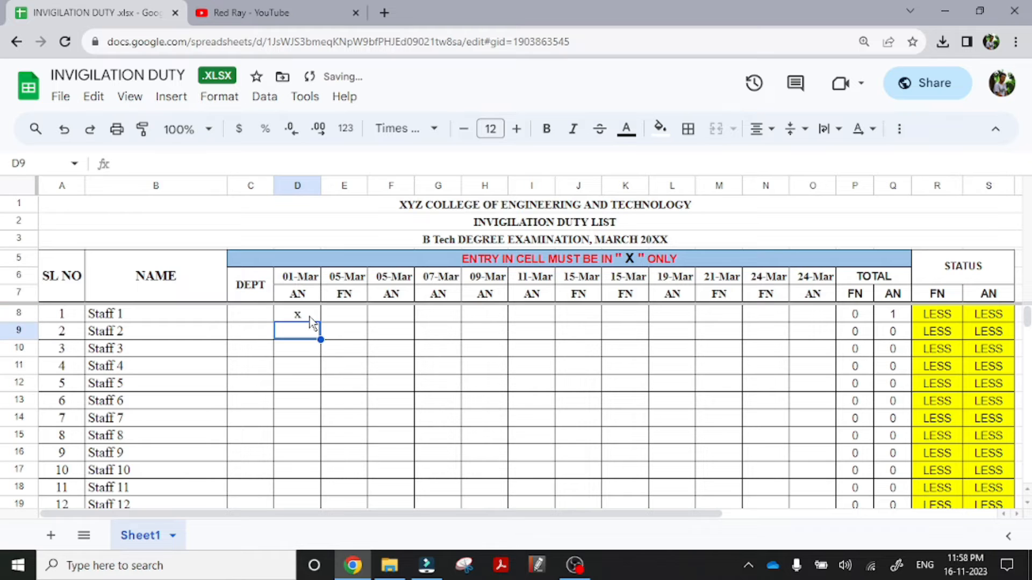
pyautogui.write('x')
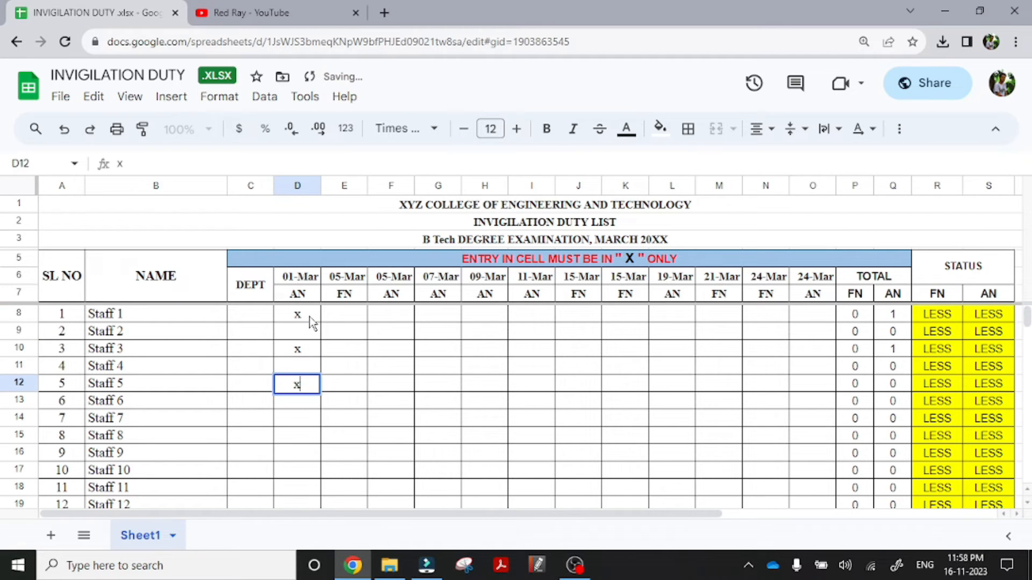
pyautogui.write('x')
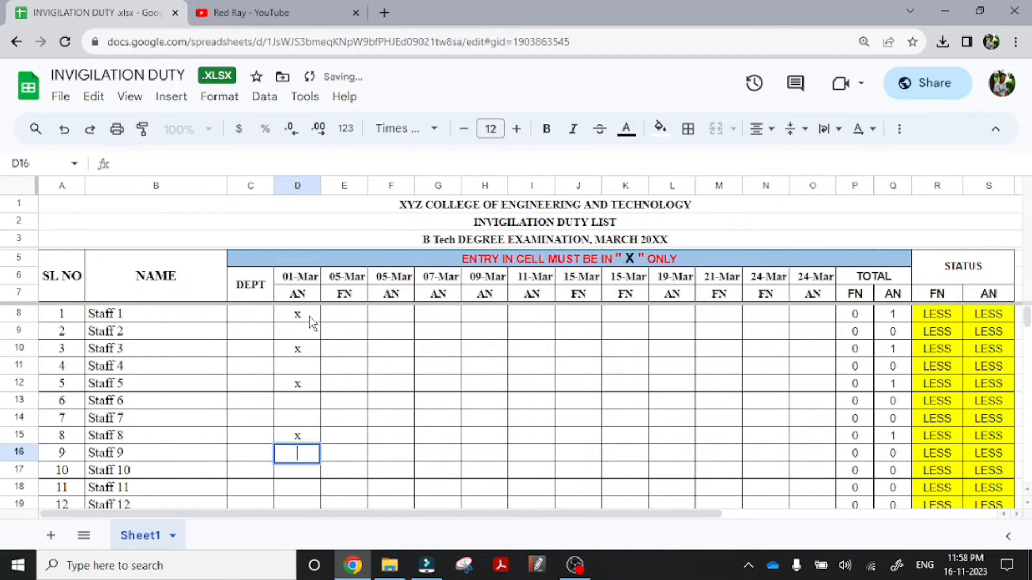
pyautogui.write('x')
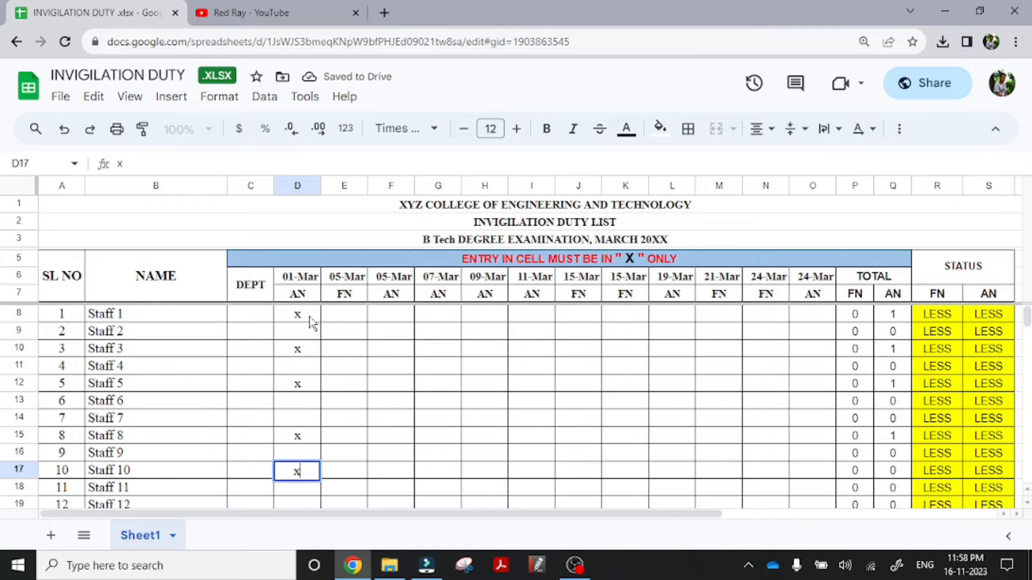
pyautogui.scroll(-3)
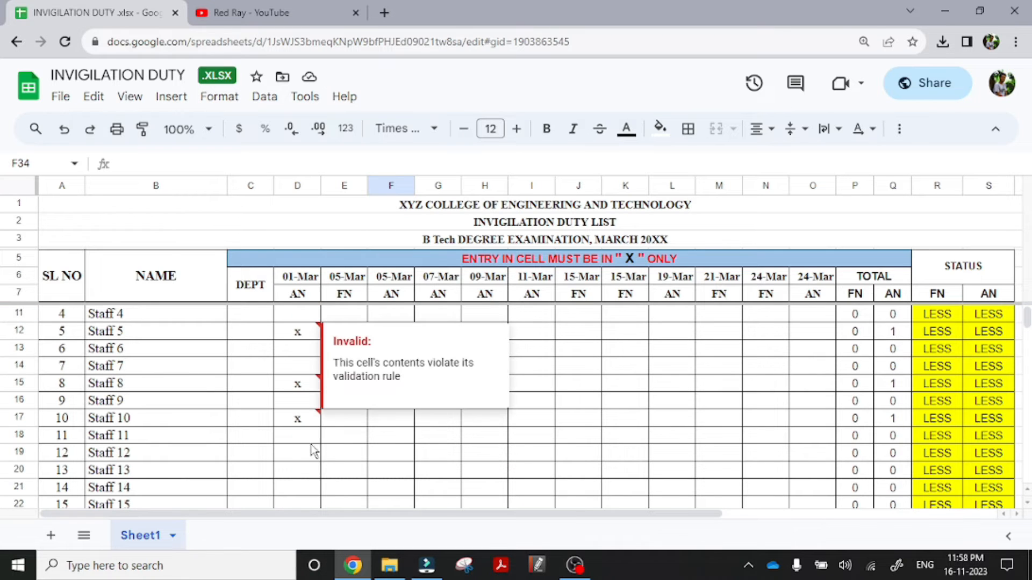
pyautogui.write('x')
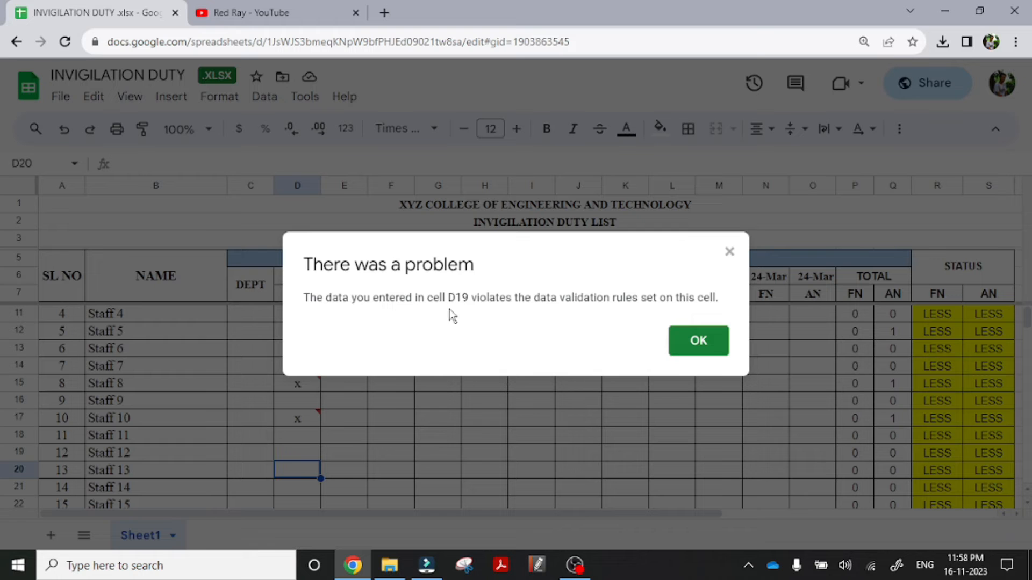
pyautogui.click(698, 340)
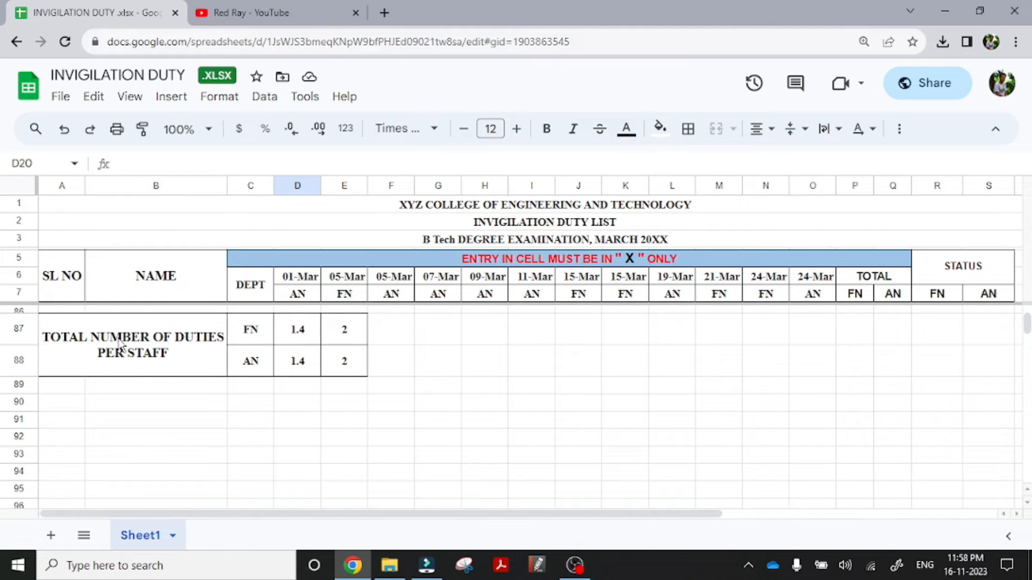
pyautogui.moveTo(349, 374)
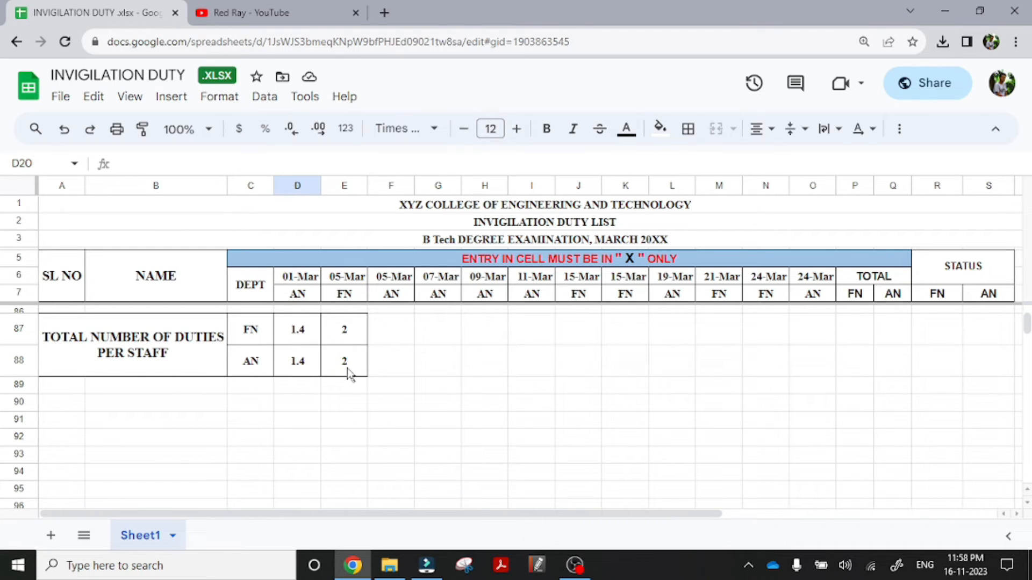
pyautogui.moveTo(548, 451)
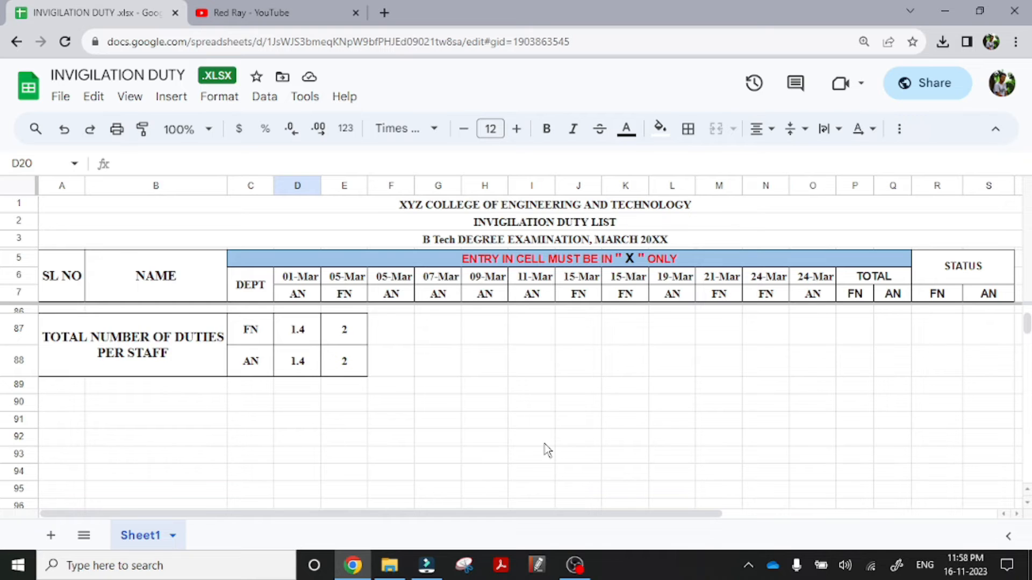
pyautogui.scroll(3)
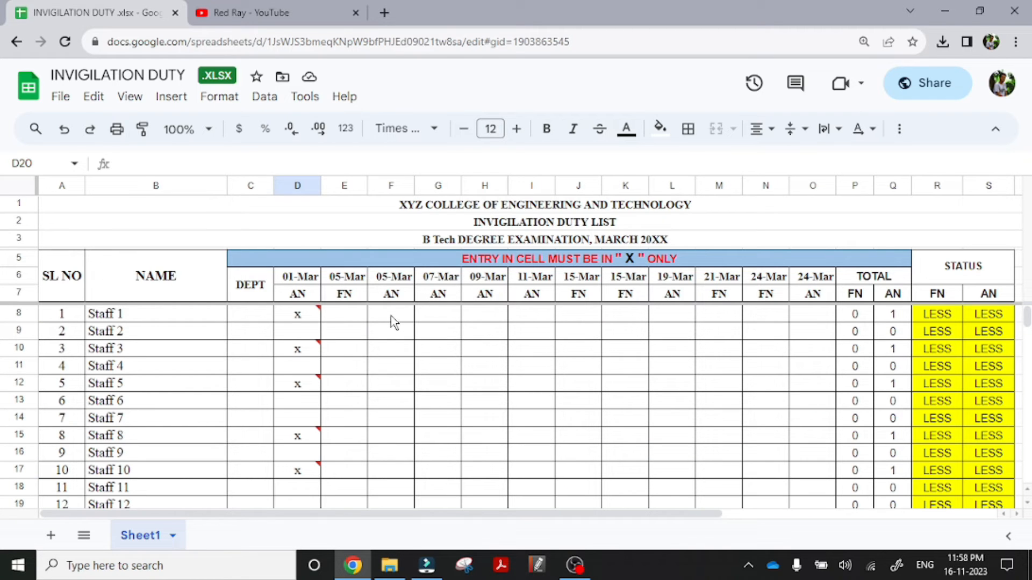
# Mark Staff 1, 3 and 5 with x under 05-Mar AN, dismissing the validation warning
pyautogui.click(390, 313)
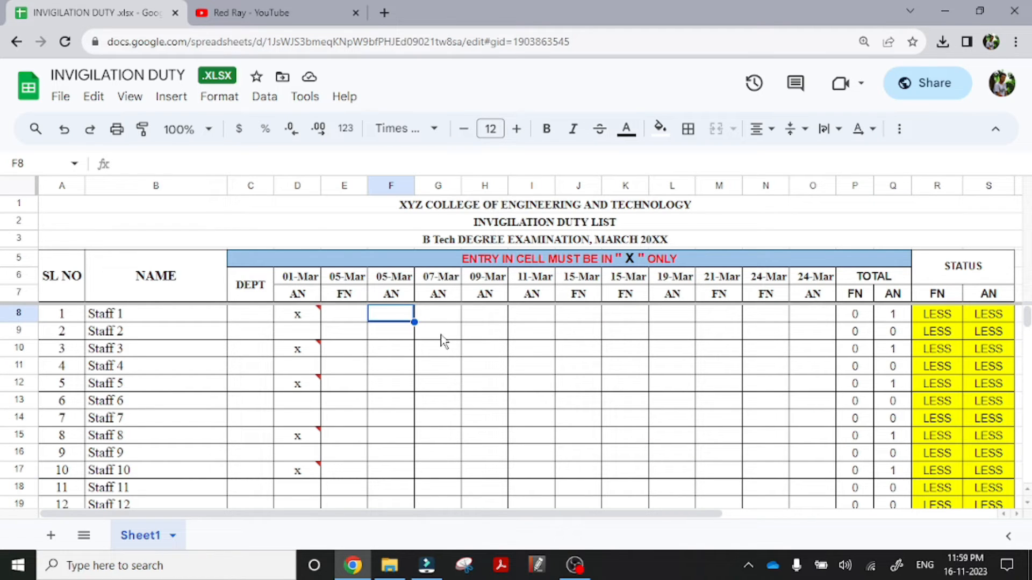
pyautogui.write('x')
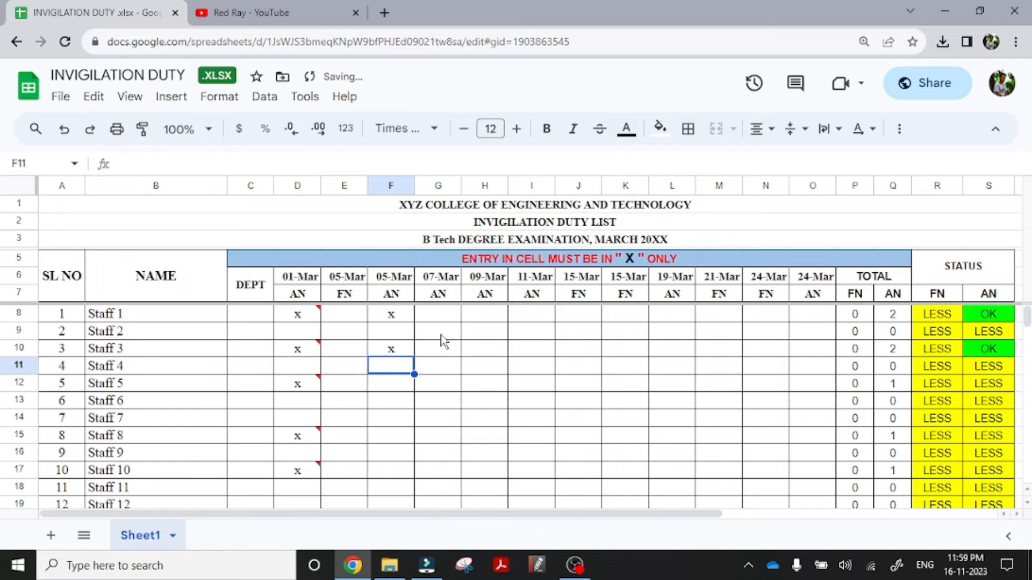
pyautogui.moveTo(964, 355)
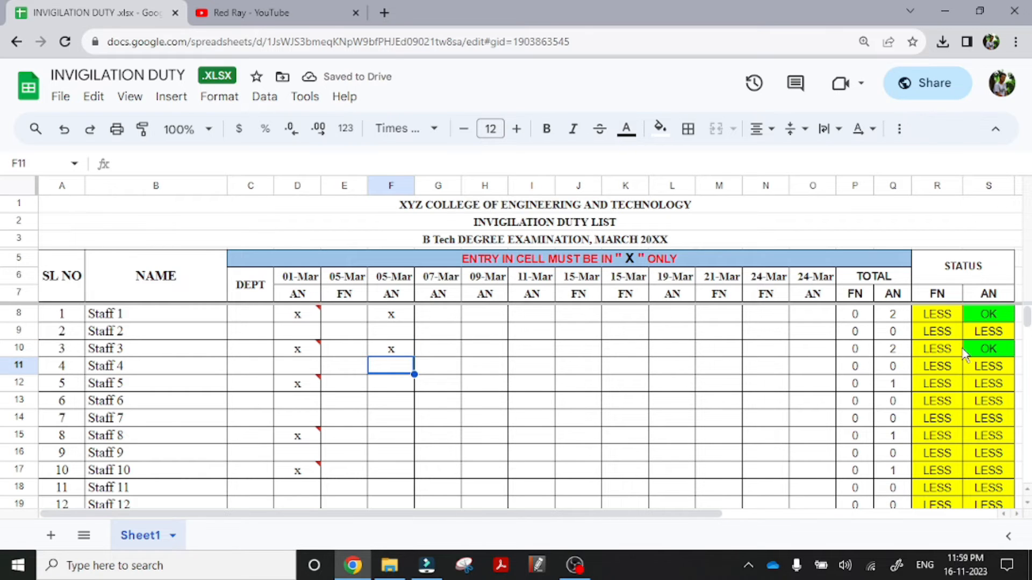
pyautogui.click(390, 384)
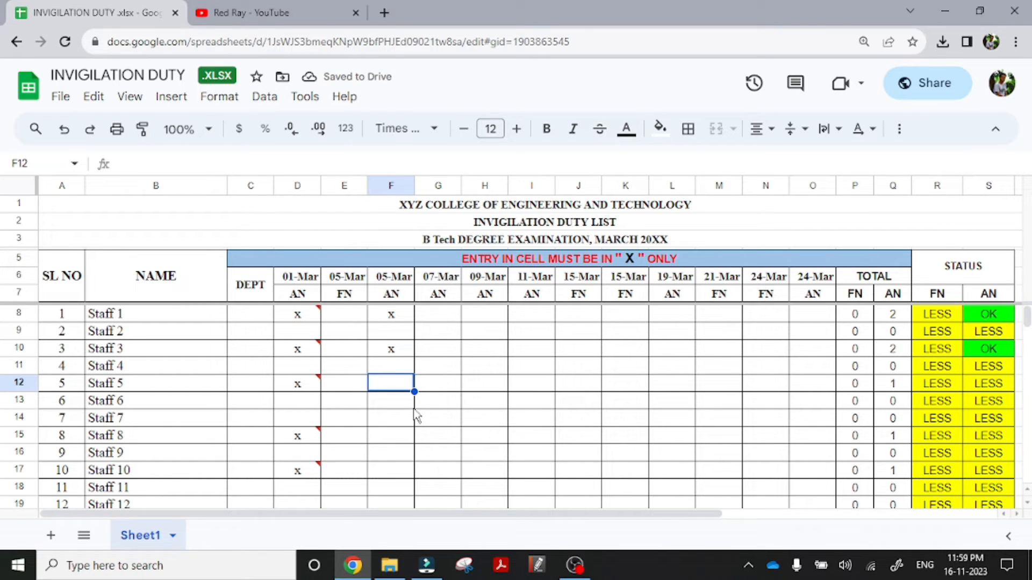
pyautogui.write('x')
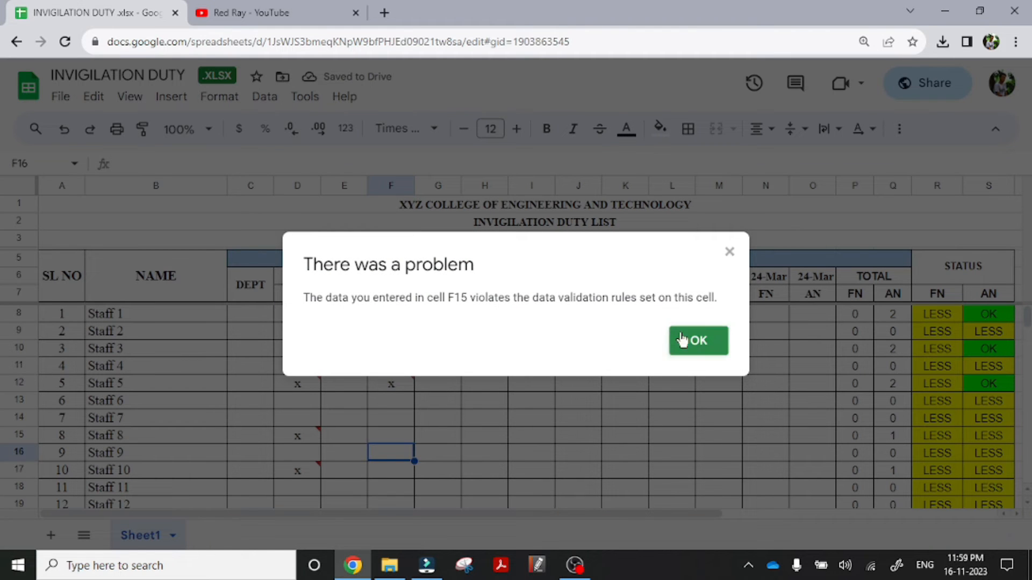
pyautogui.click(698, 340)
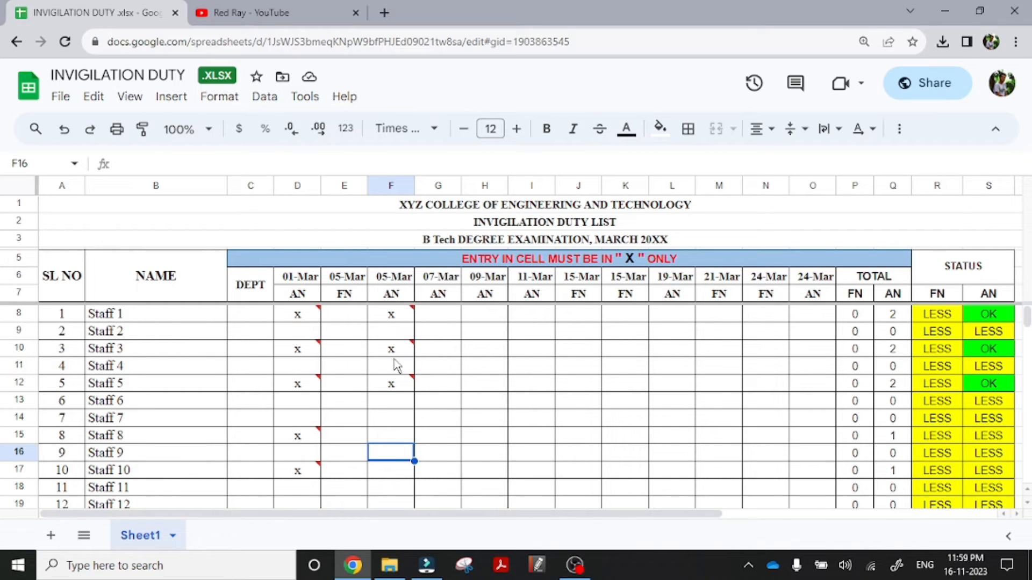
# Enter x marks under 07-Mar AN for Staff 2, 4, 6 and 9, dismissing the rejection
pyautogui.scroll(-3)
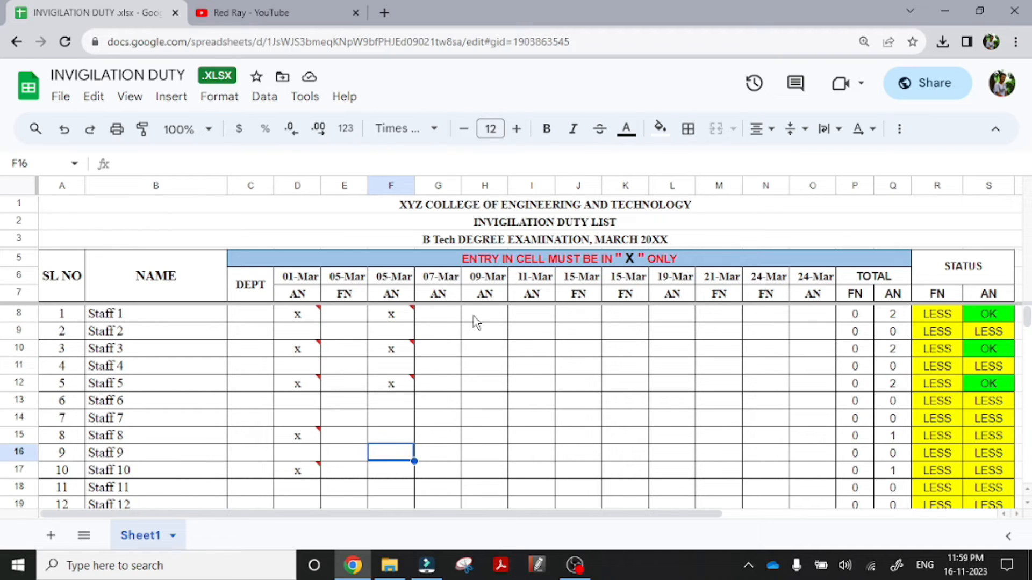
pyautogui.click(437, 314)
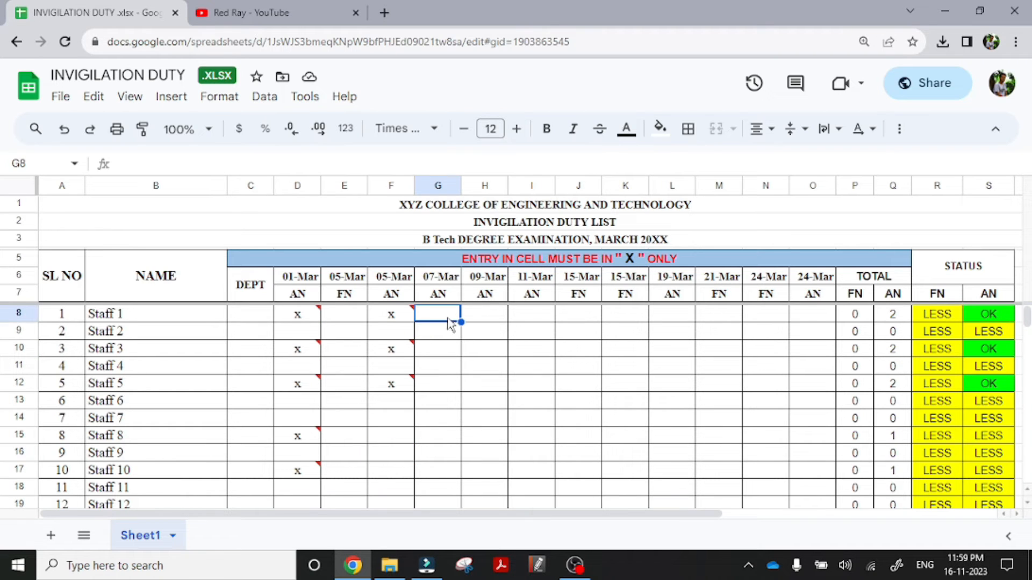
pyautogui.moveTo(468, 331)
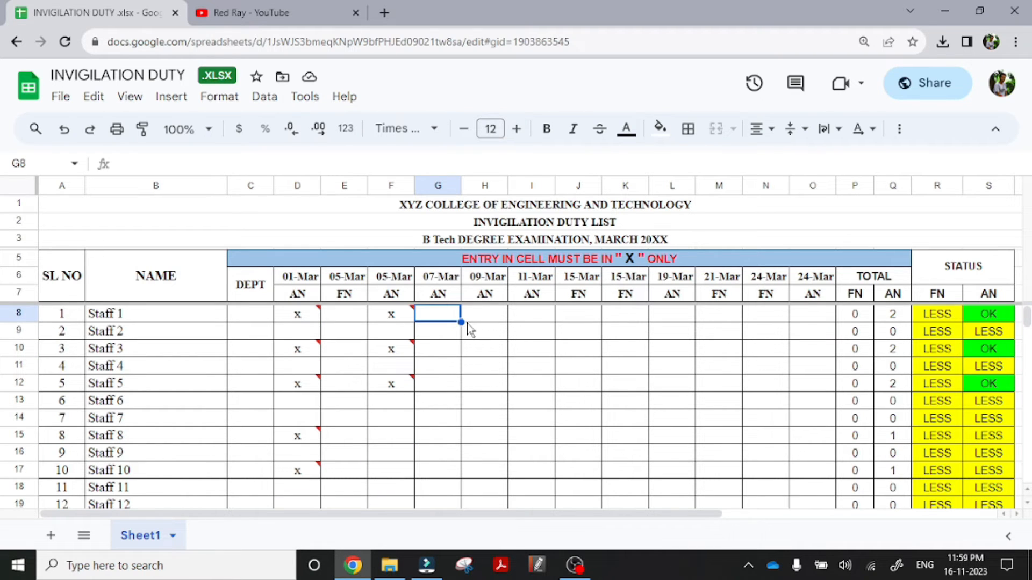
pyautogui.write('x')
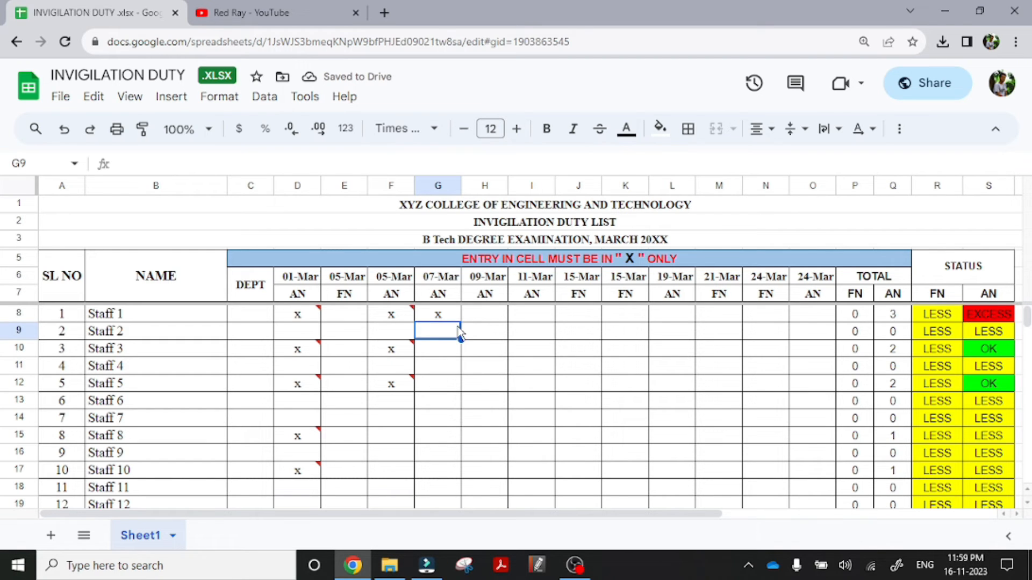
pyautogui.click(438, 314)
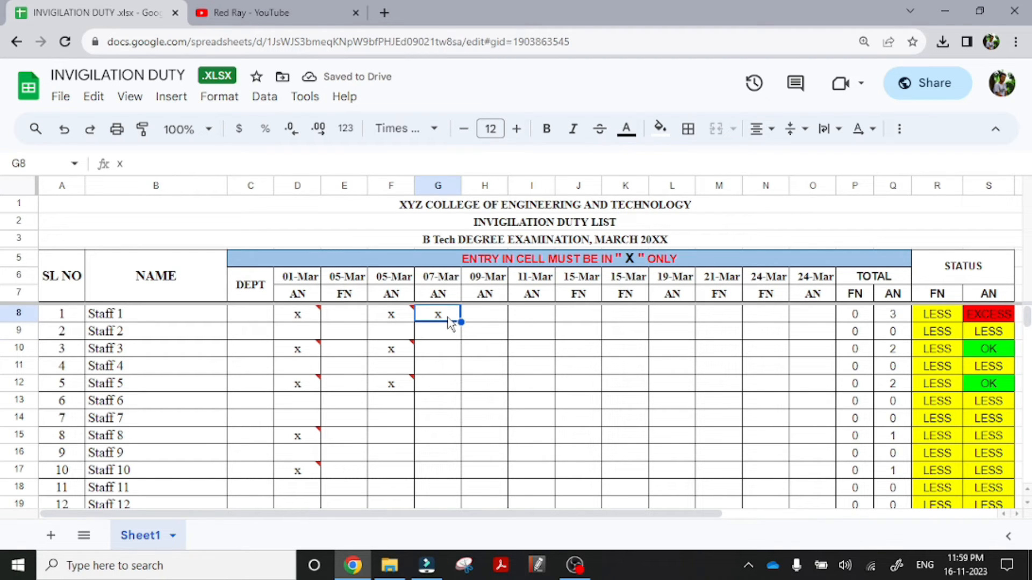
pyautogui.click(438, 349)
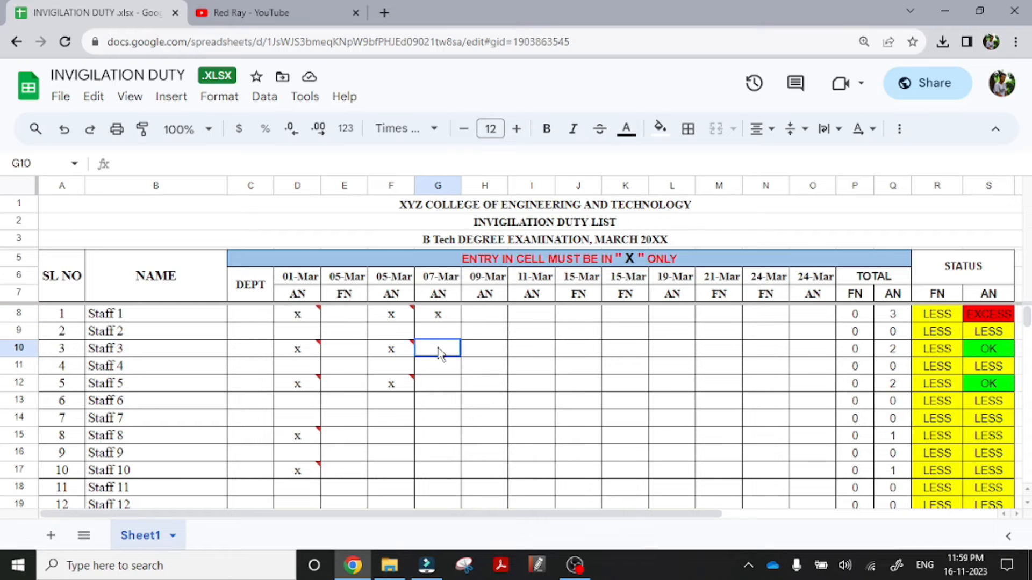
pyautogui.write('x')
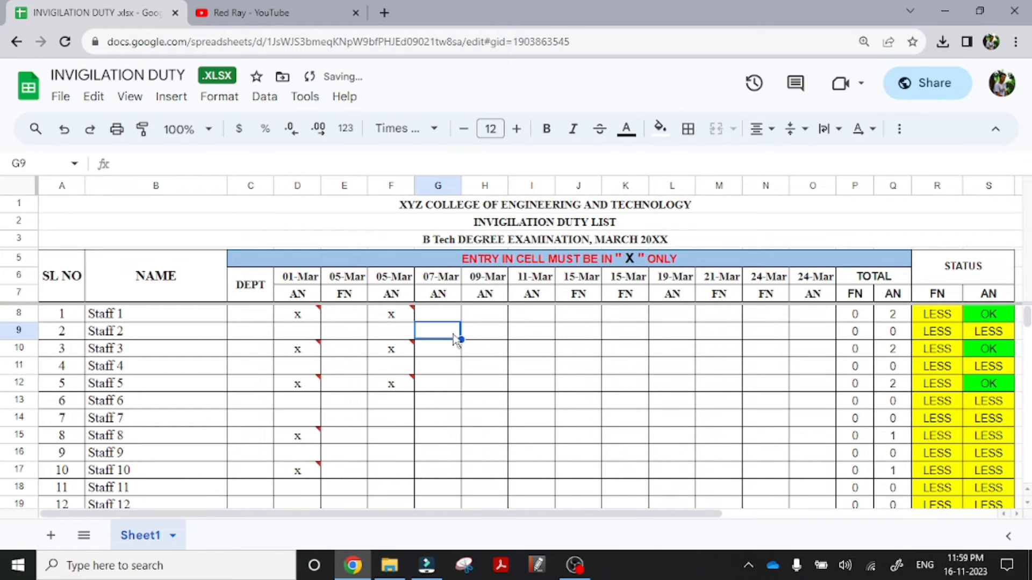
pyautogui.write('x')
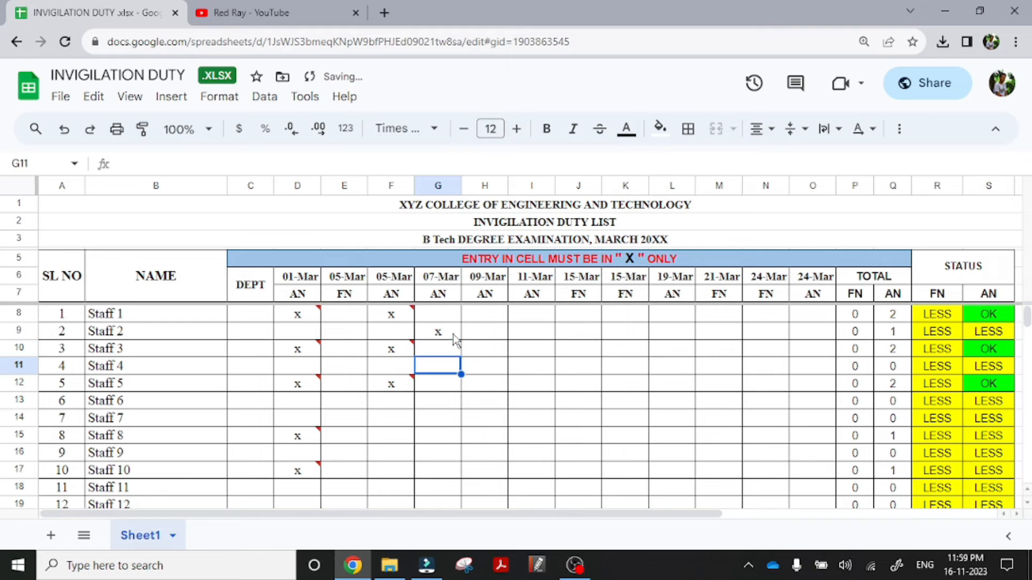
pyautogui.write('x')
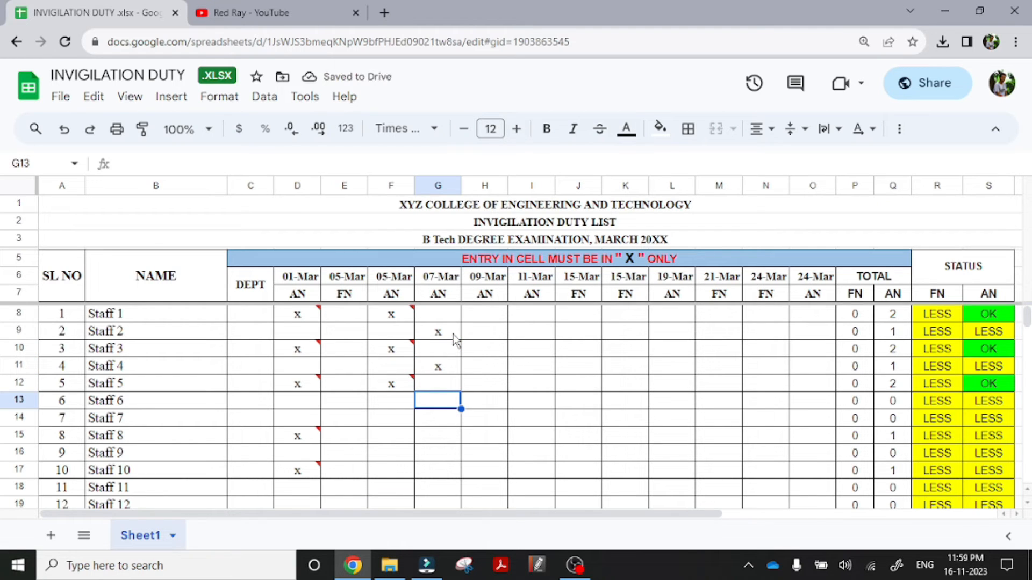
pyautogui.write('x')
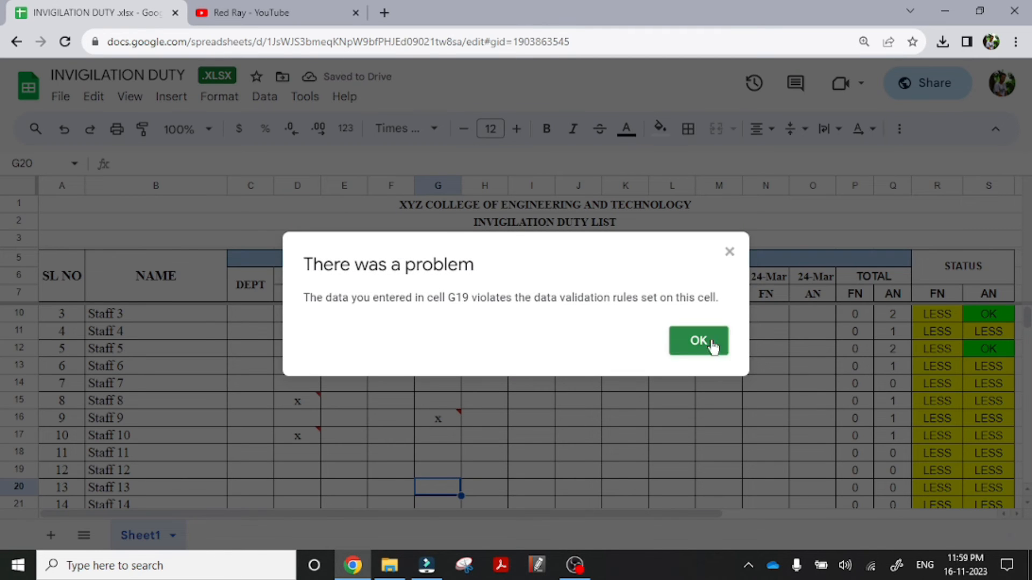
pyautogui.click(697, 340)
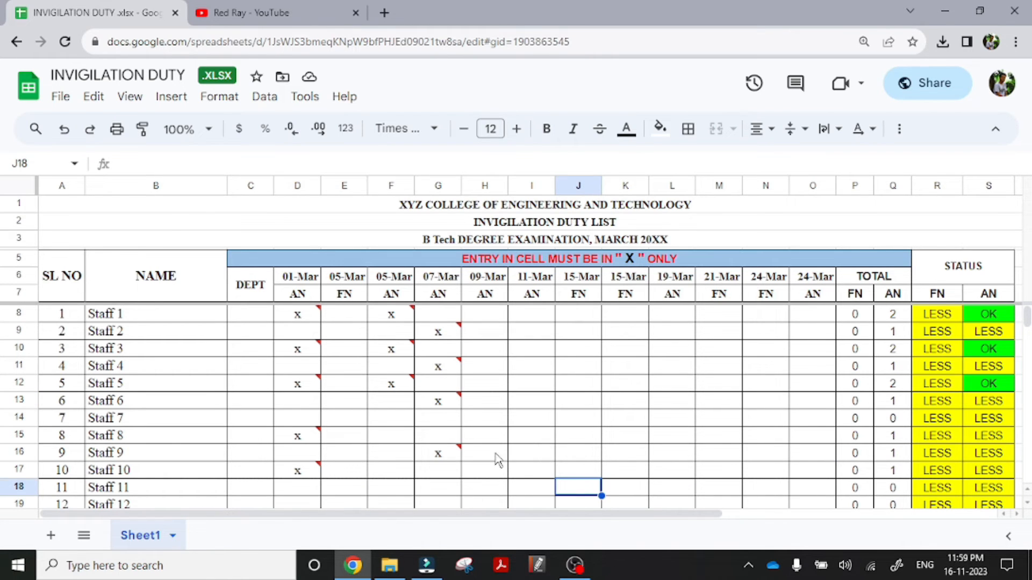
# Mark Staff 6, 9 and 11 with x under 09-Mar AN
pyautogui.write('x')
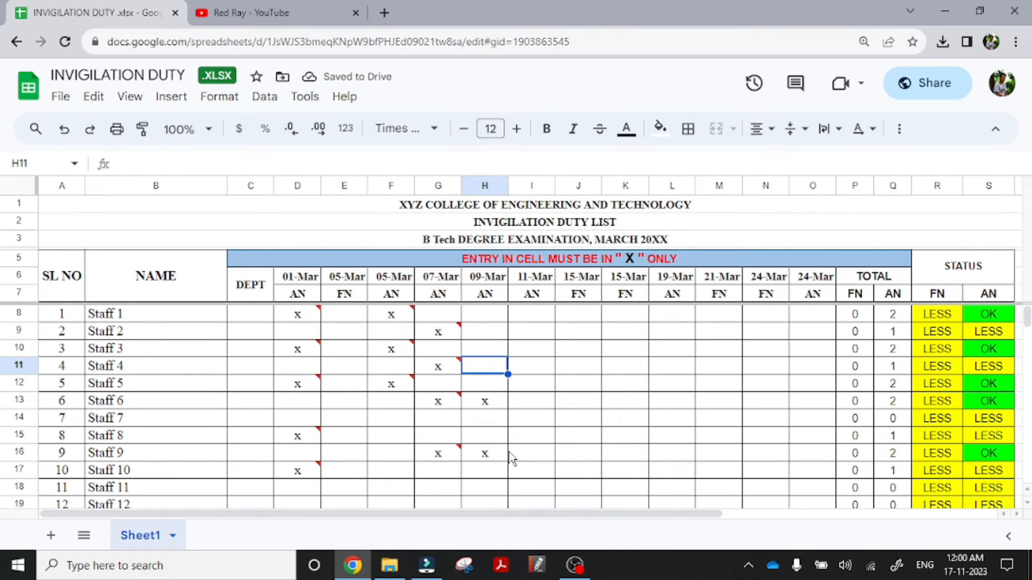
pyautogui.write('x')
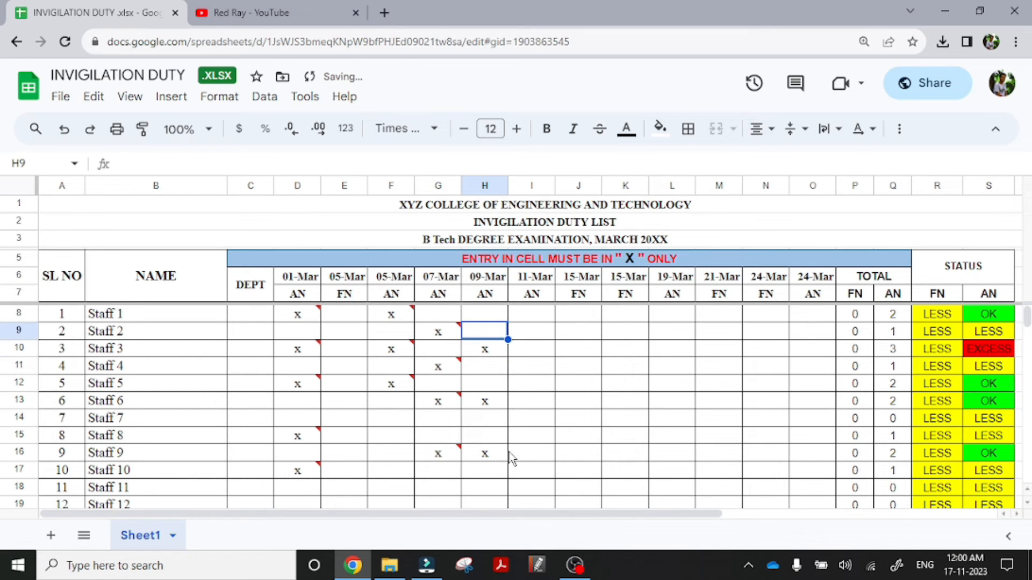
pyautogui.scroll(-3)
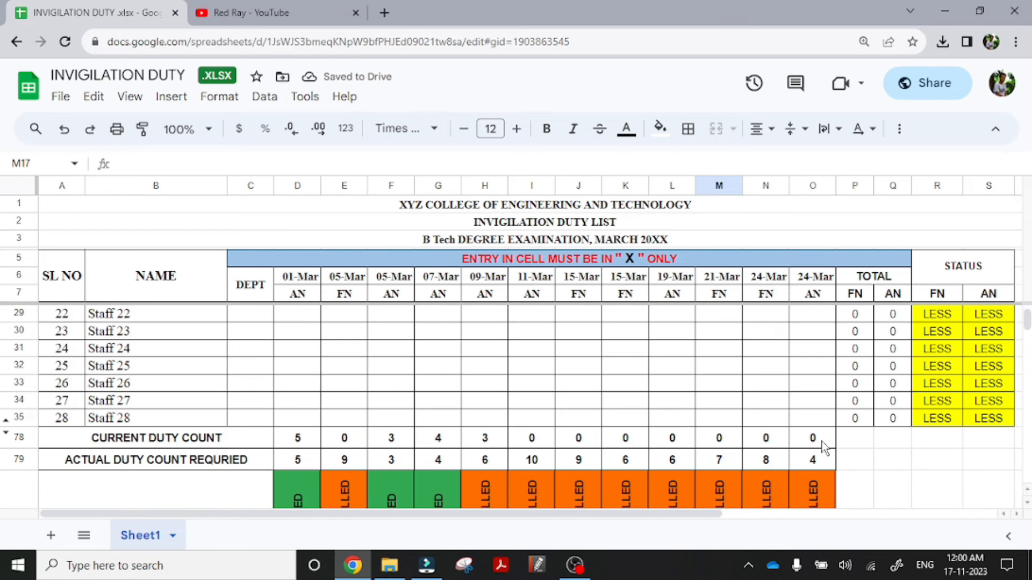
pyautogui.scroll(3)
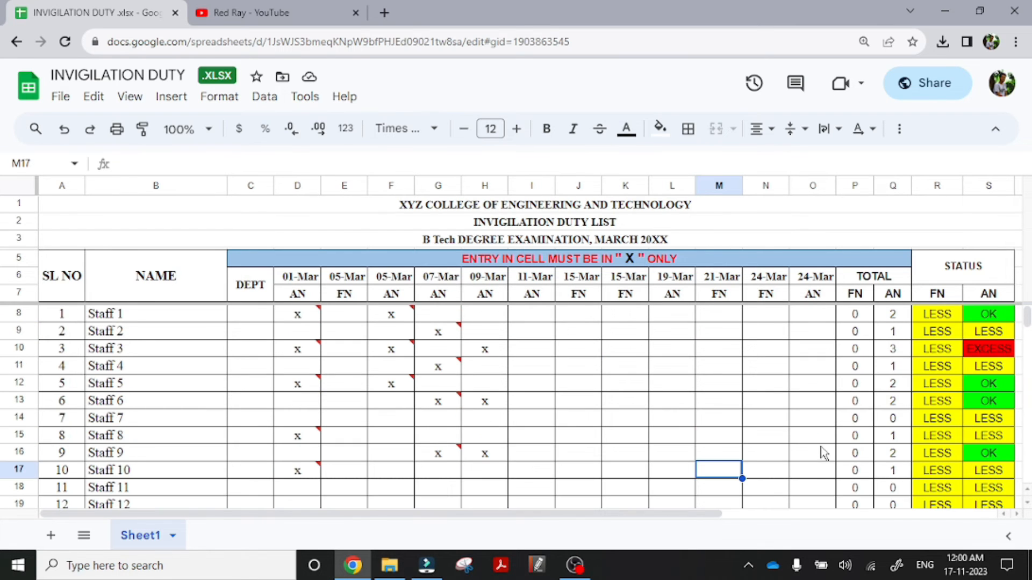
# Mark Staff 2, 4, 8 and 10 under 24-Mar AN and adjust excess marks
pyautogui.click(812, 470)
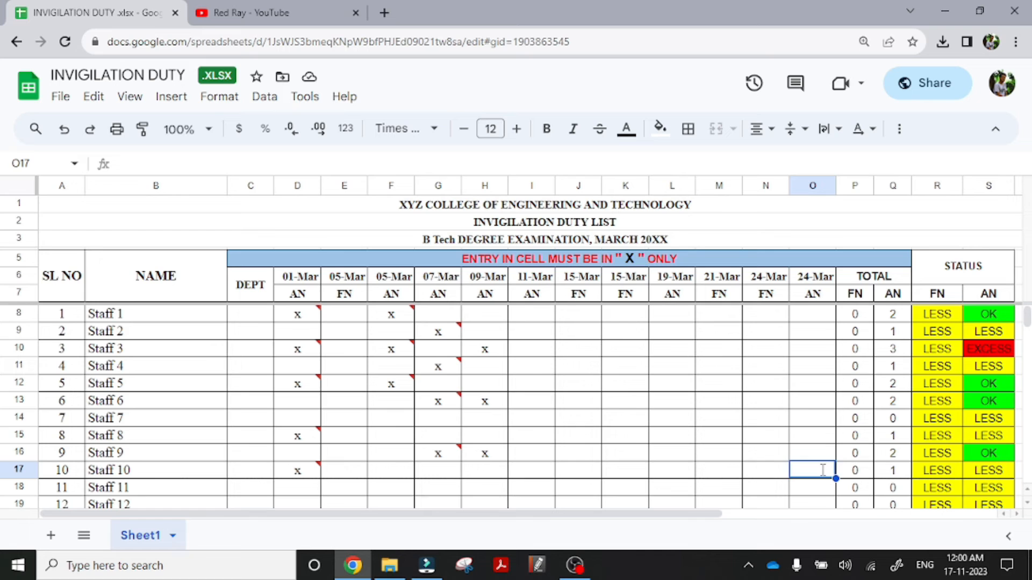
pyautogui.write('x')
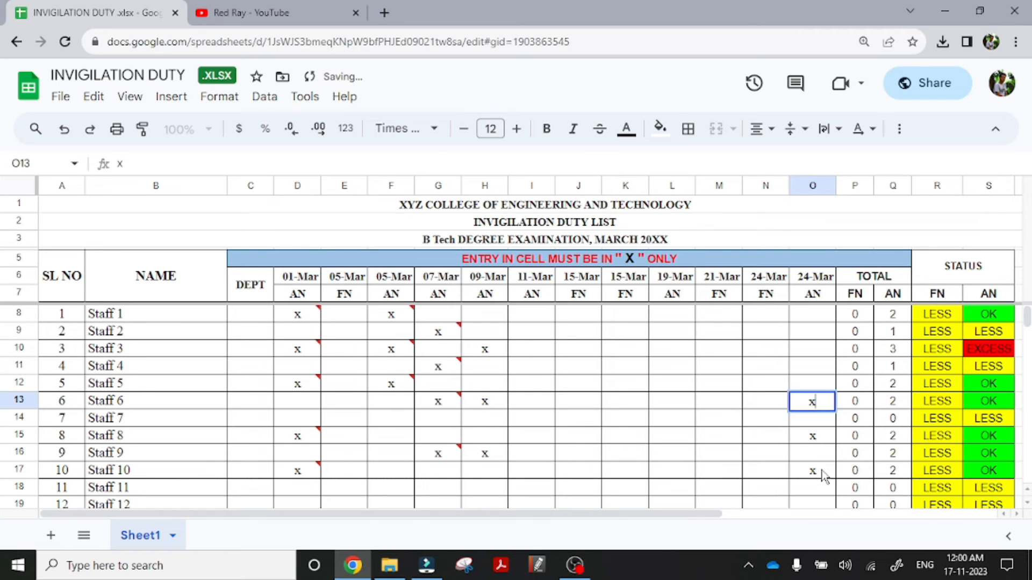
pyautogui.press('enter')
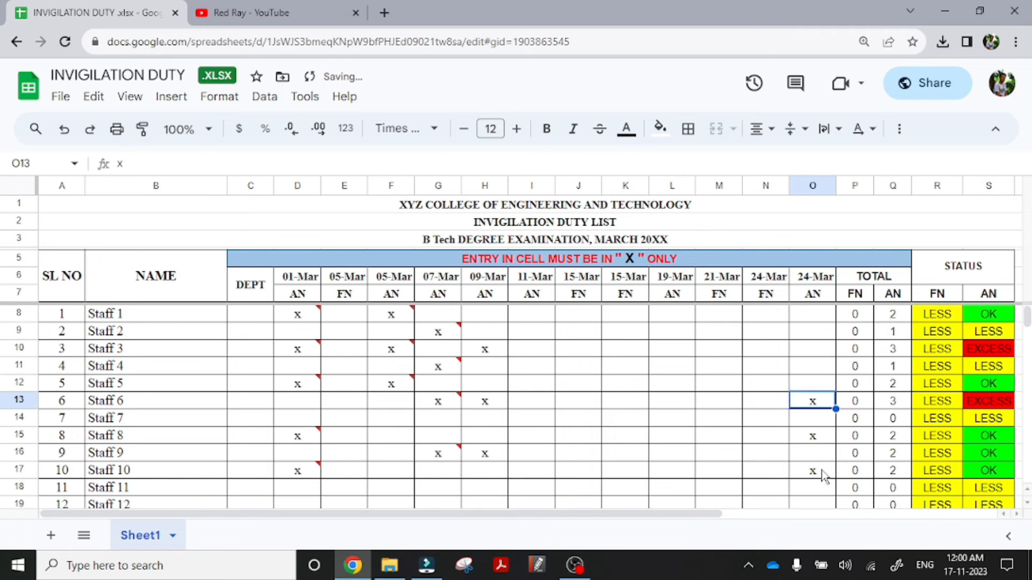
pyautogui.click(812, 366)
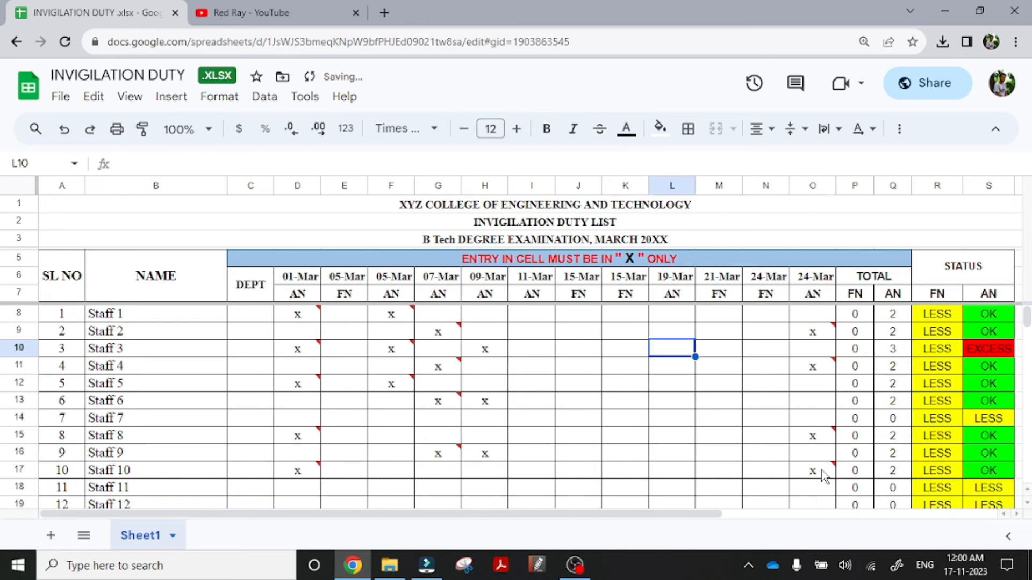
pyautogui.click(484, 349)
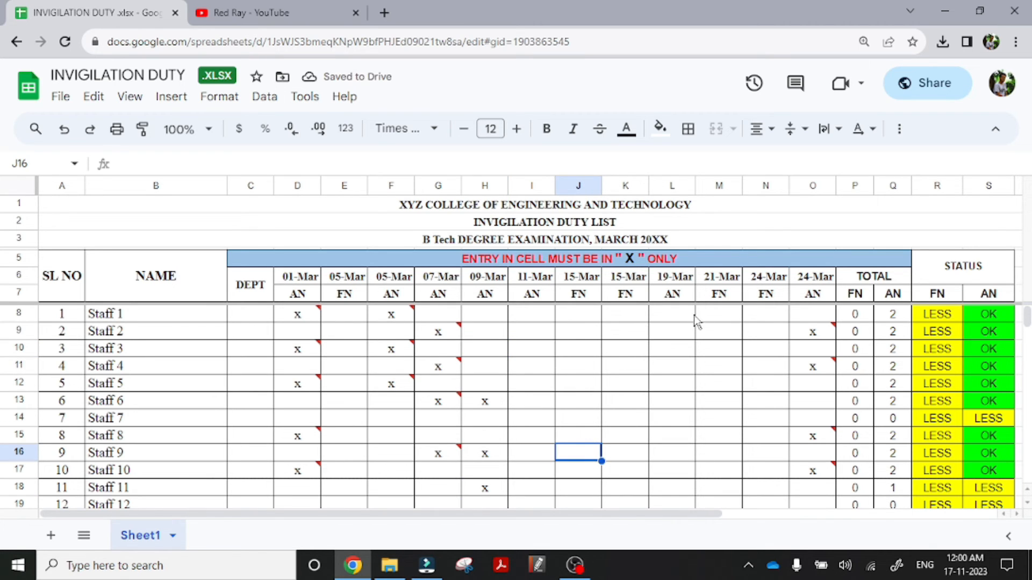
# Enter x in Staff 1's 21-Mar FN cell and dismiss two data validation rejections
pyautogui.click(719, 314)
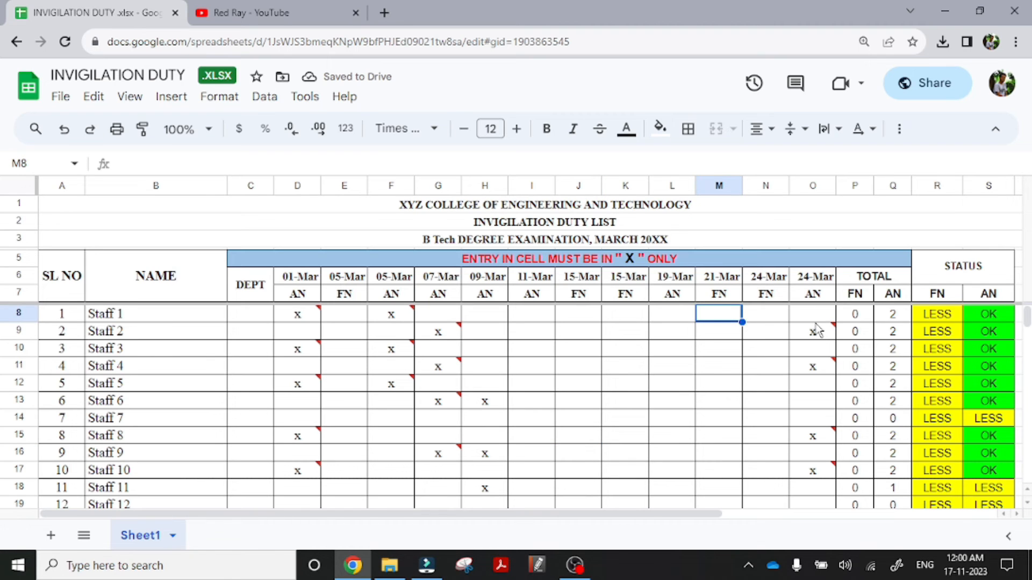
pyautogui.write('x')
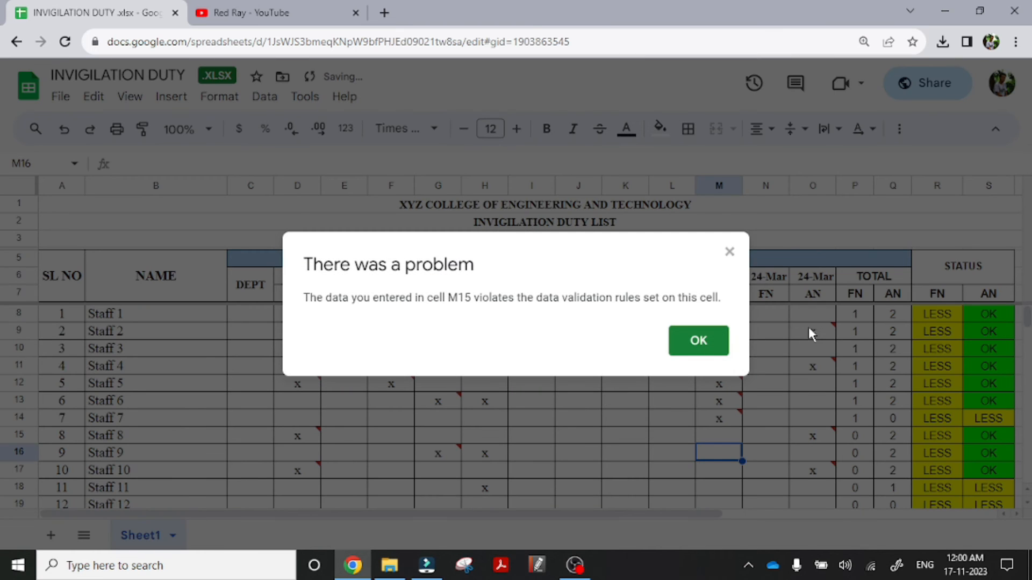
pyautogui.click(697, 341)
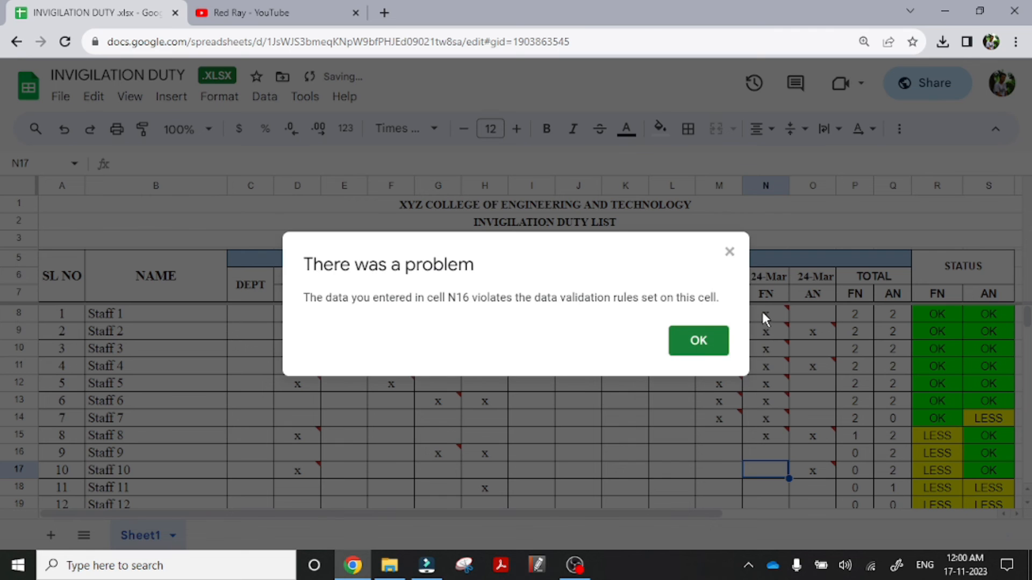
pyautogui.click(697, 341)
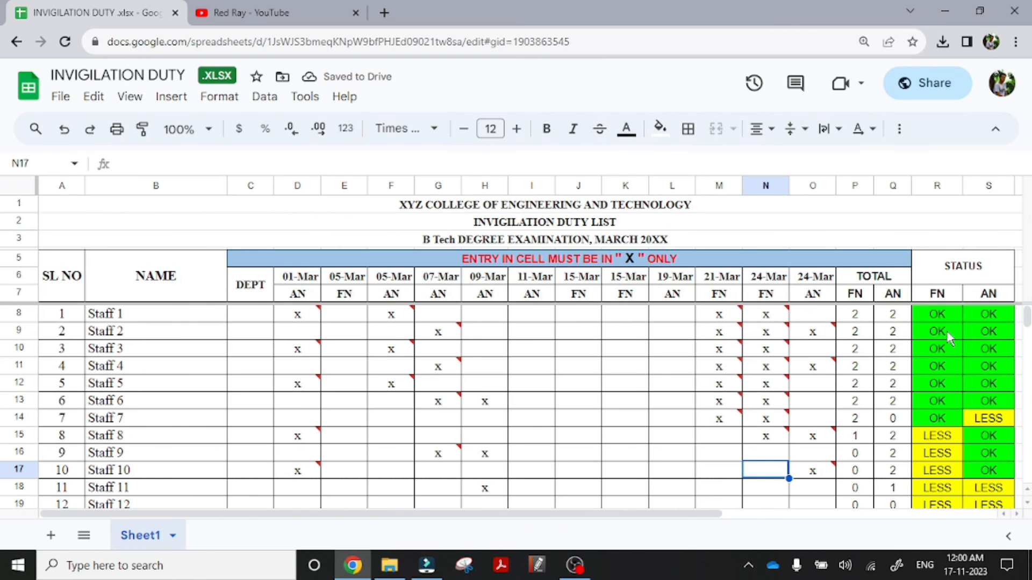
pyautogui.moveTo(905, 356)
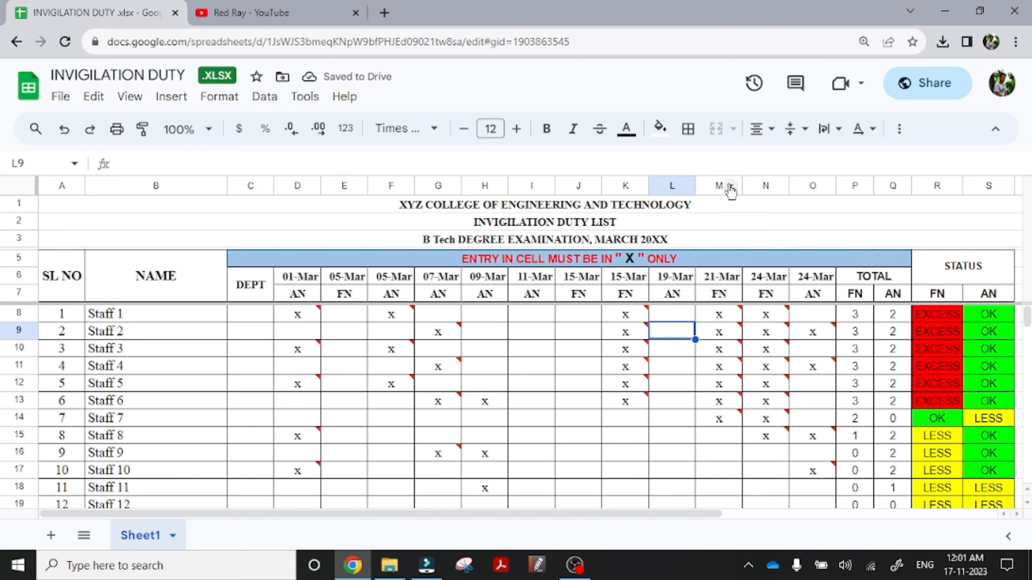
# Insert a column left of 21-Mar headed 20mar with session AN
pyautogui.rightClick(719, 185)
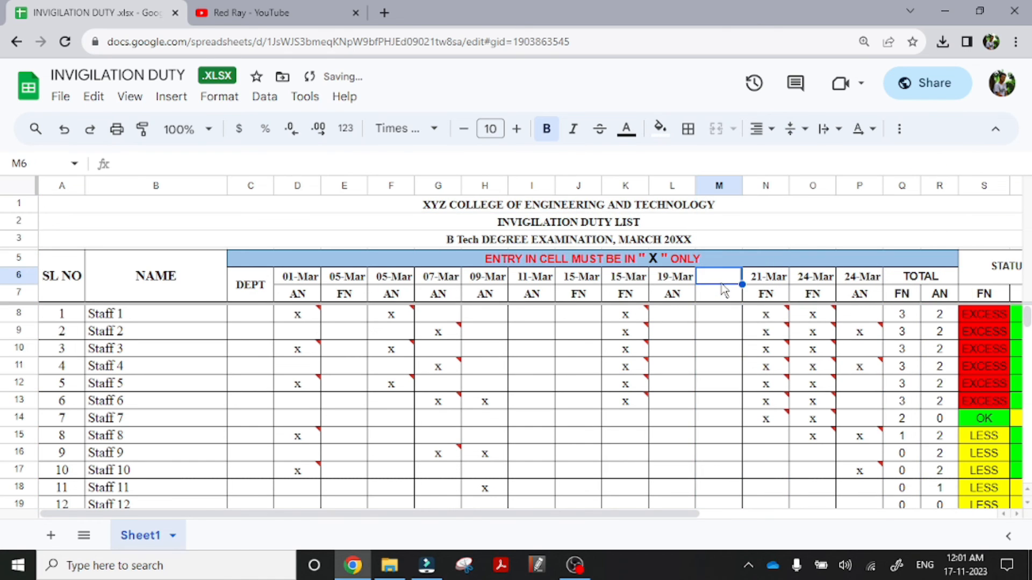
pyautogui.write('20mar')
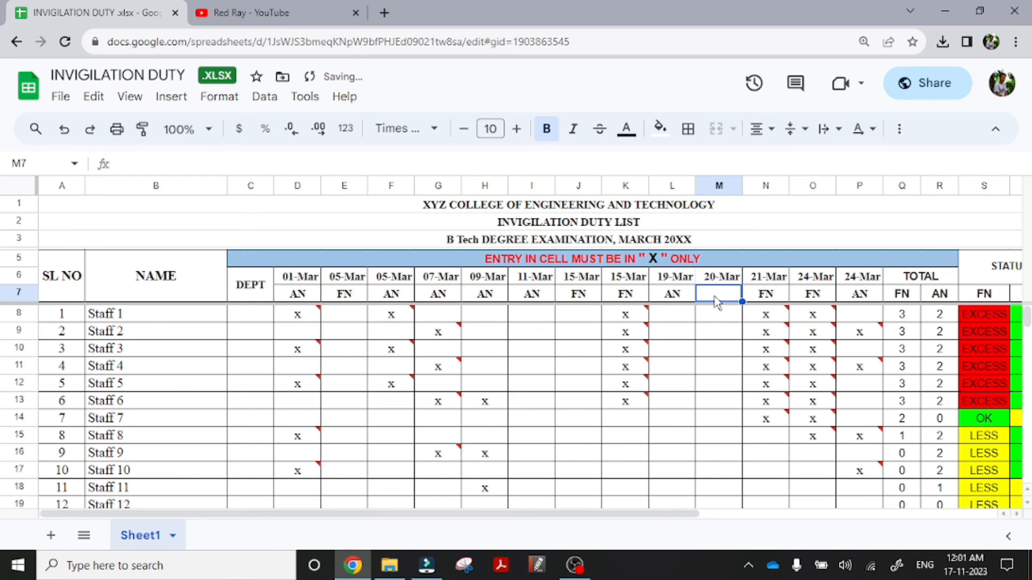
pyautogui.write('AN')
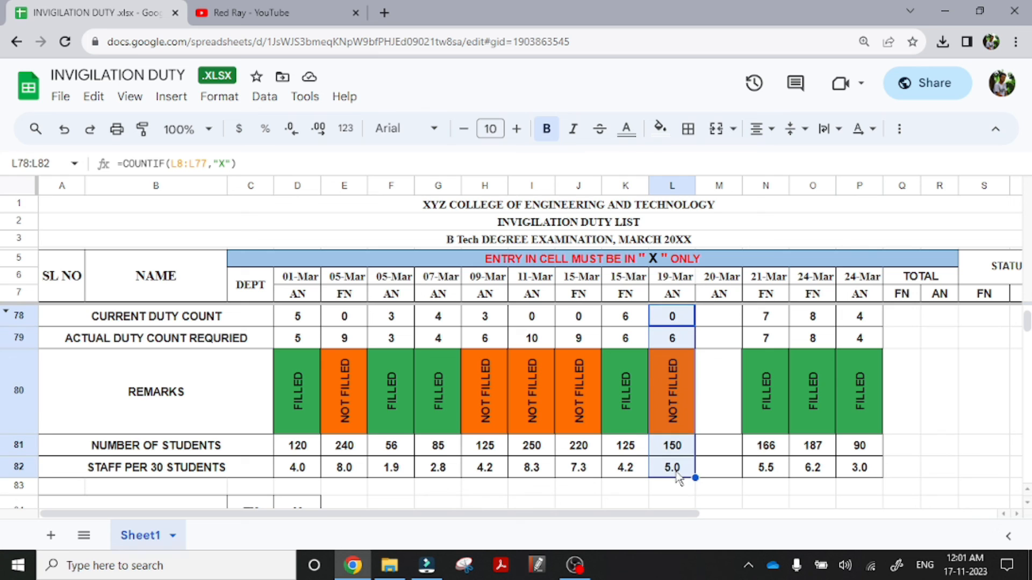
# Fill the 19-Mar summary formulas in L78:L82 right into the 20-Mar column
pyautogui.scroll(-3)
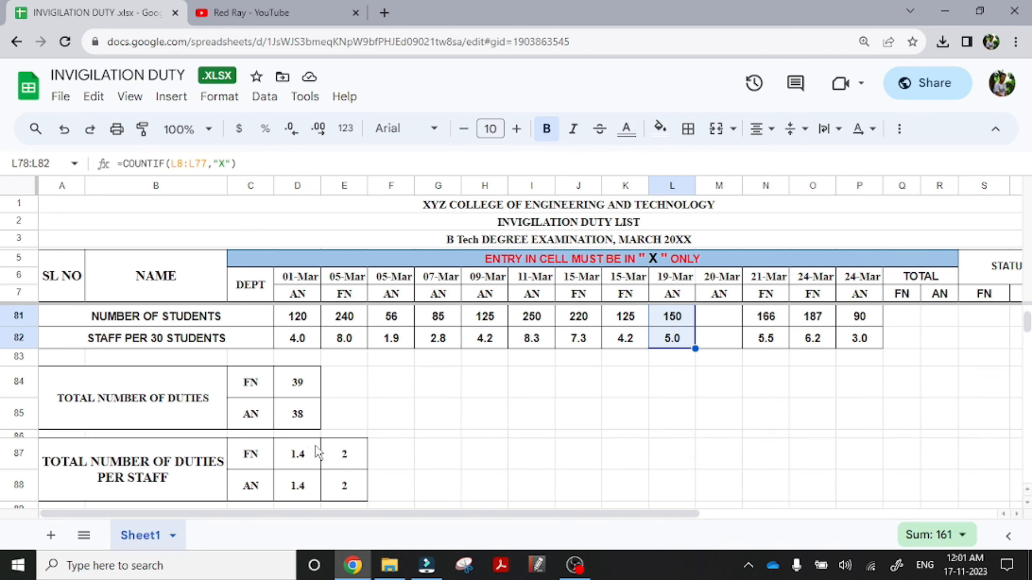
pyautogui.moveTo(695, 349)
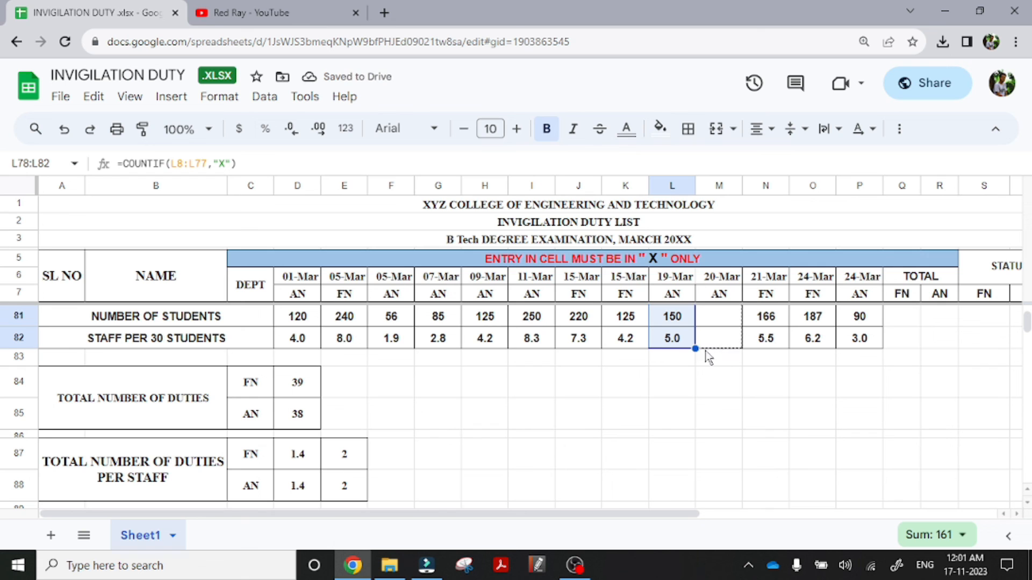
pyautogui.moveTo(694, 349); pyautogui.dragTo(718, 338)
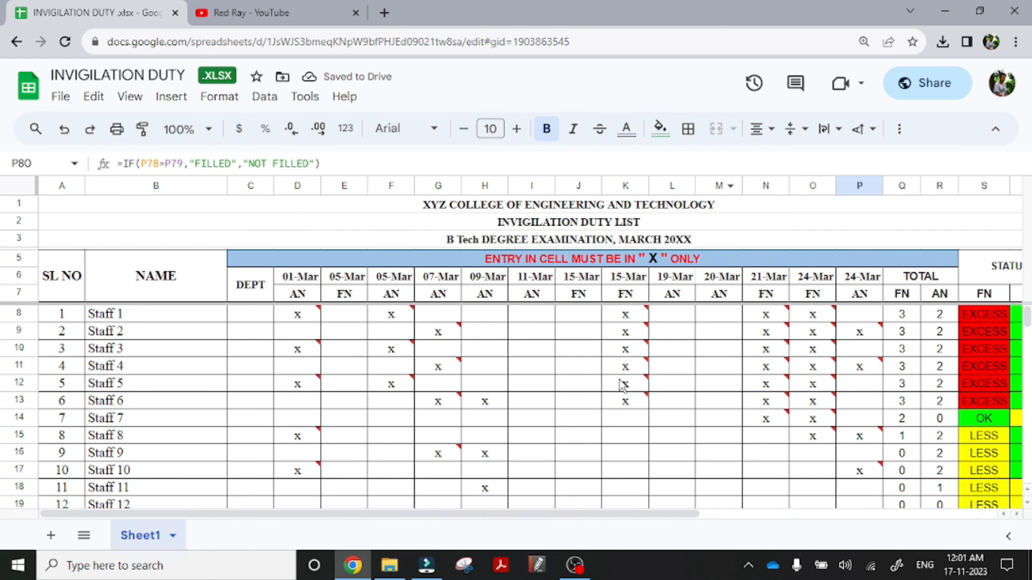
pyautogui.scroll(-3)
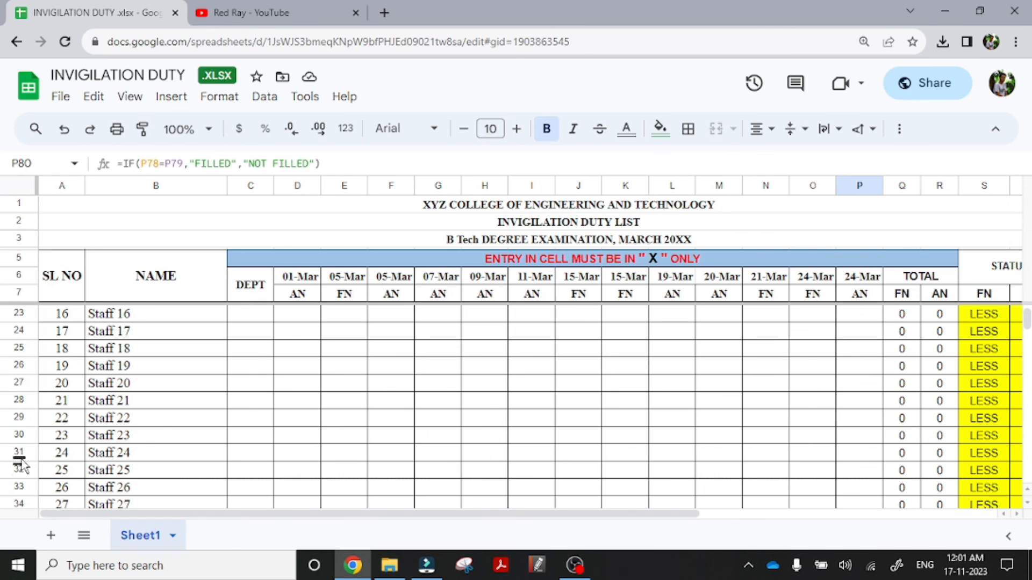
pyautogui.scroll(3)
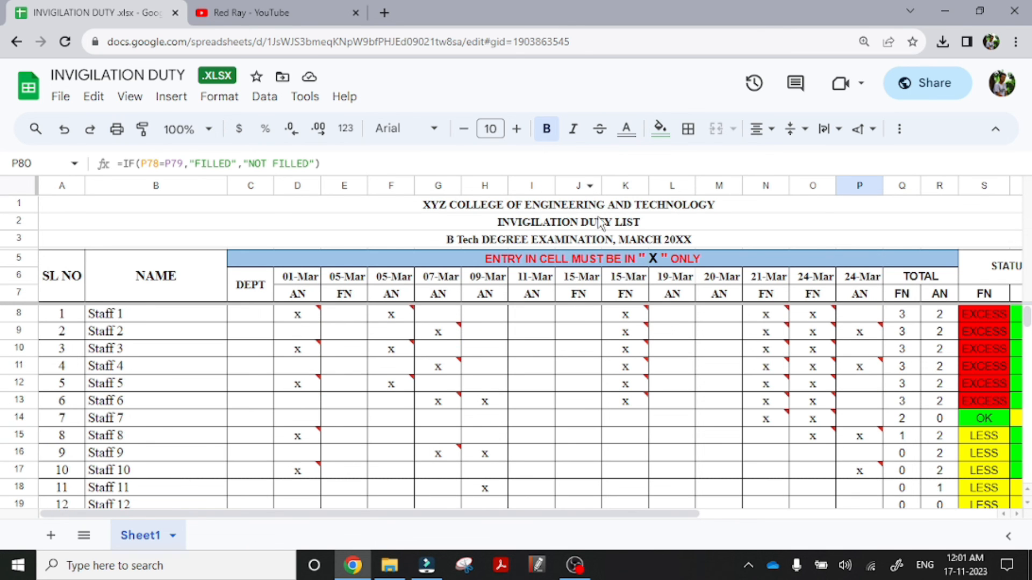
pyautogui.scroll(-3)
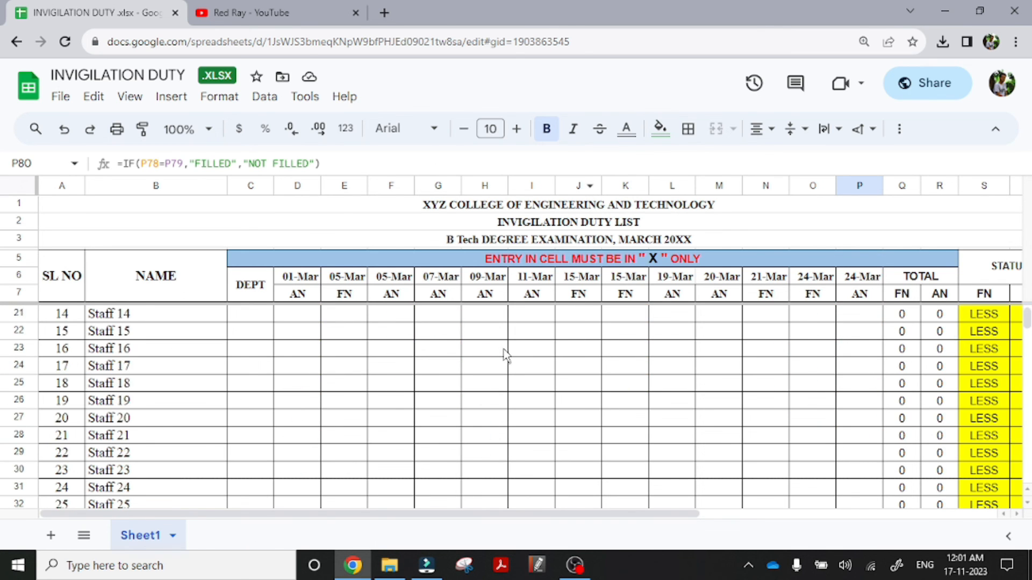
pyautogui.scroll(-3)
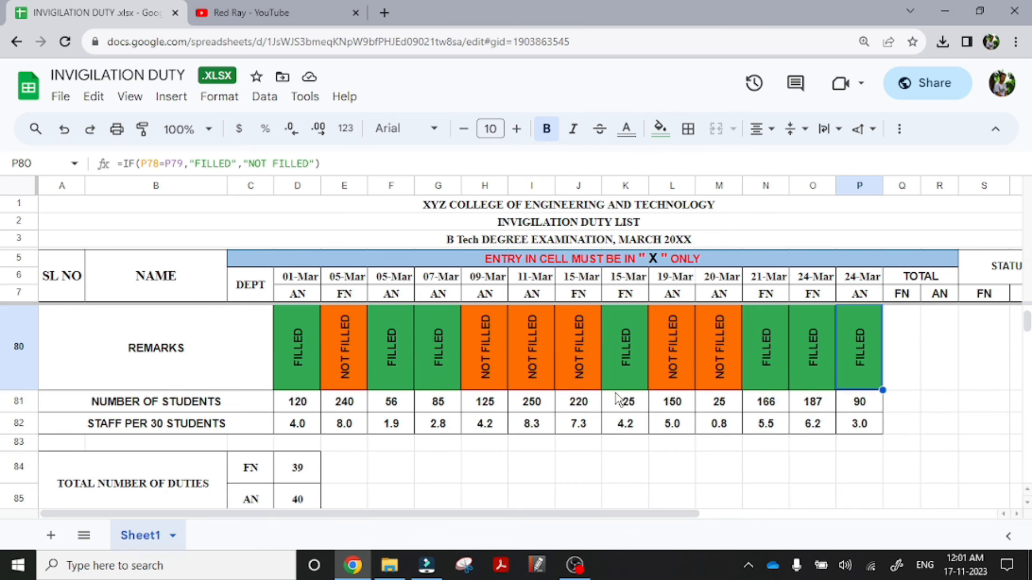